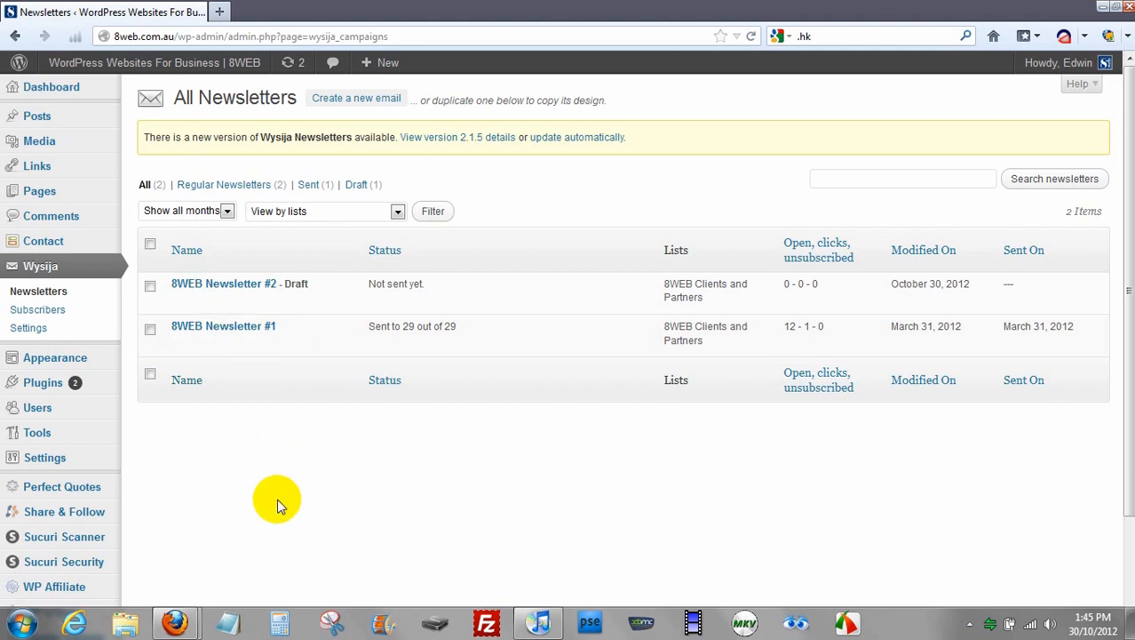
pyautogui.moveTo(40, 271)
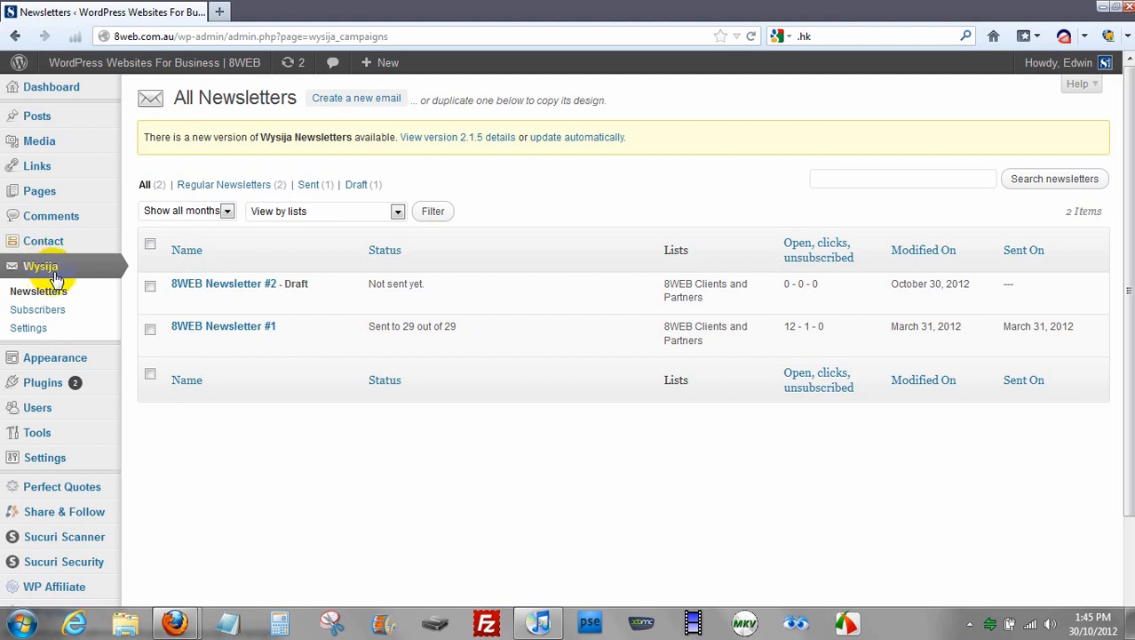
pyautogui.moveTo(289, 436)
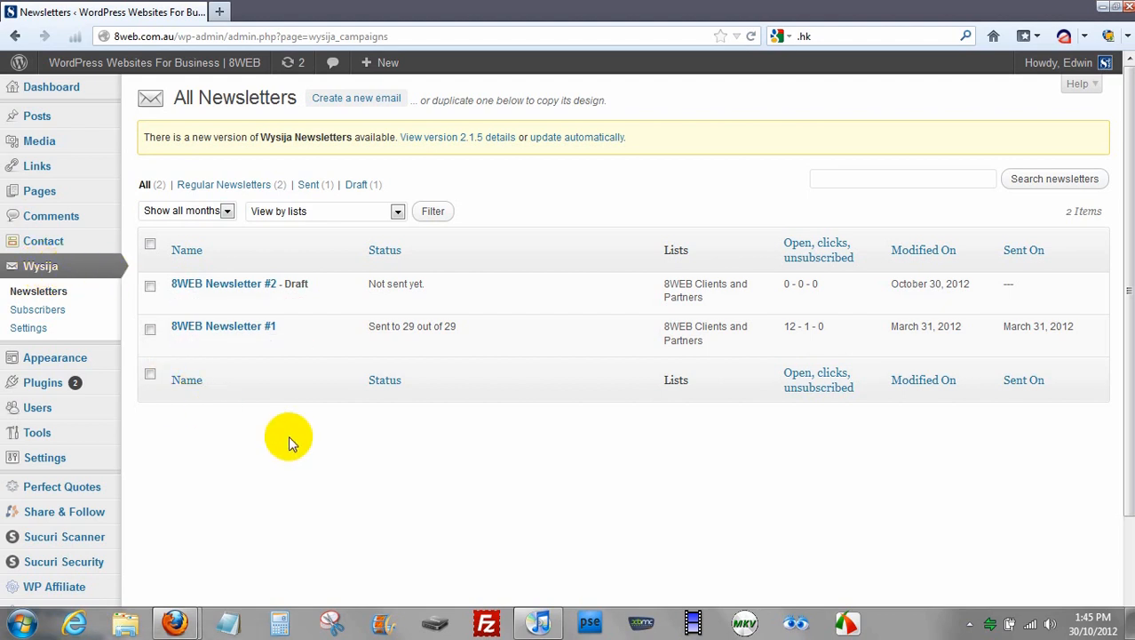
pyautogui.moveTo(223, 326)
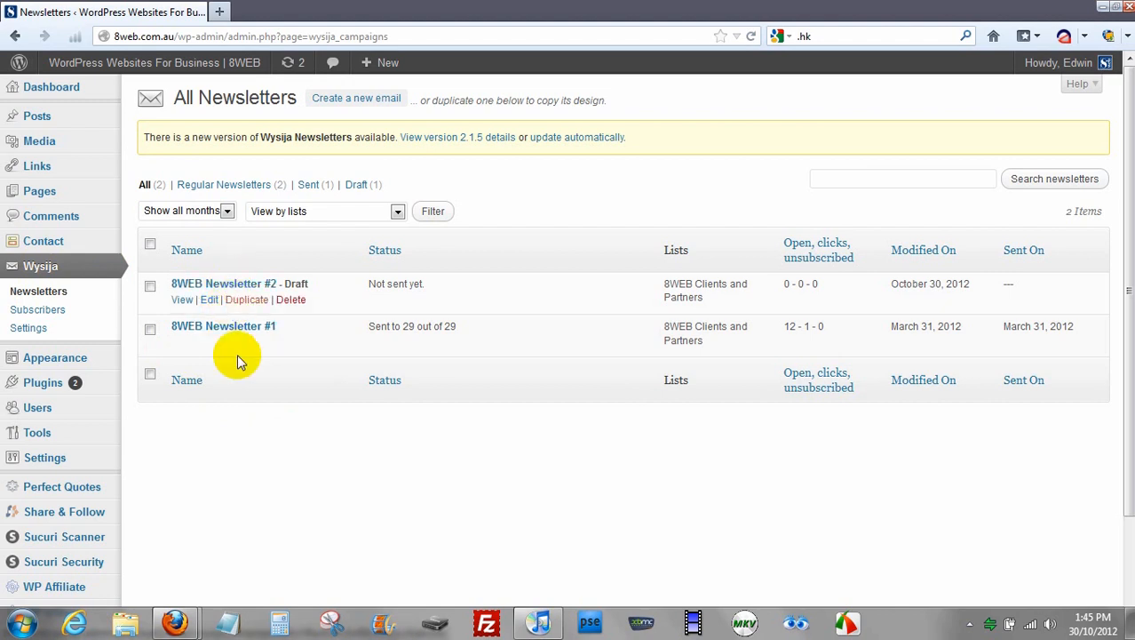
pyautogui.moveTo(269, 470)
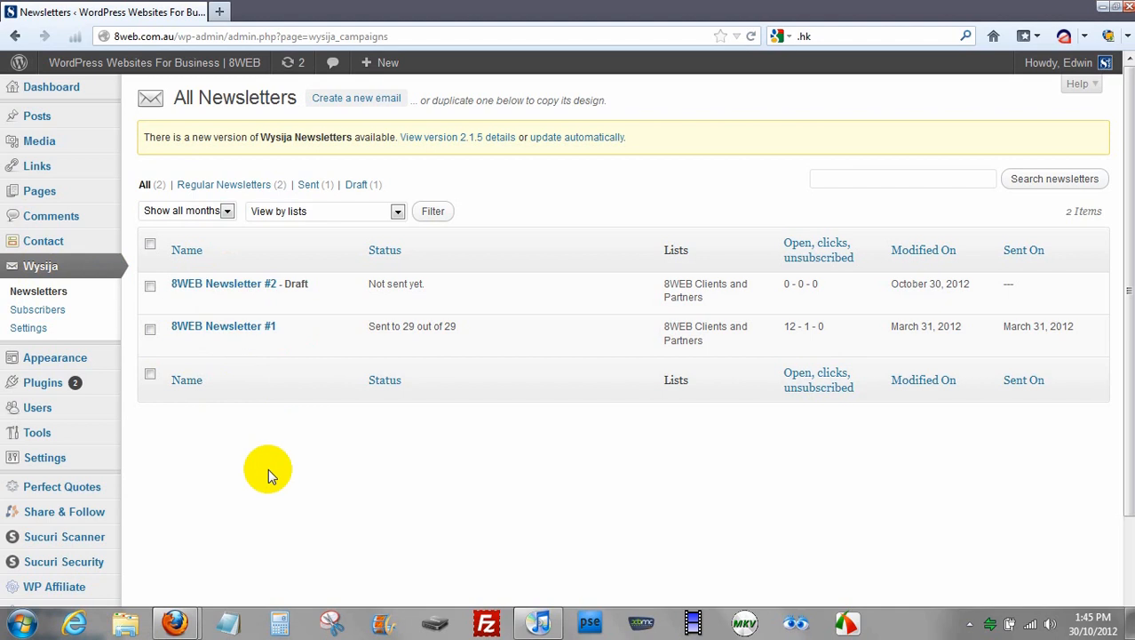
pyautogui.moveTo(252, 427)
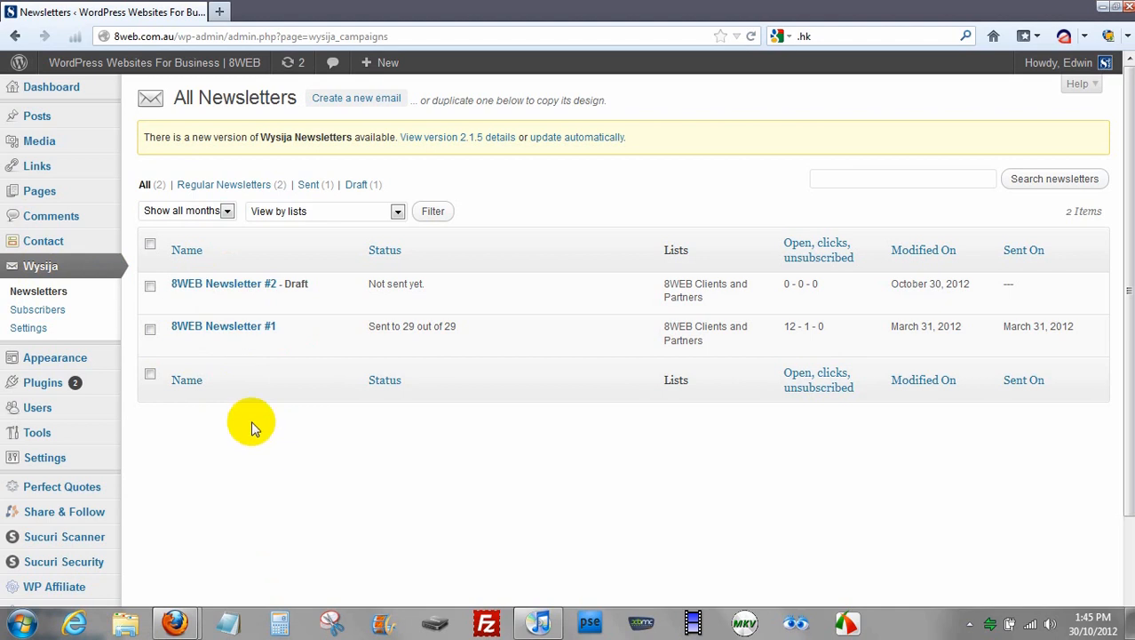
pyautogui.moveTo(245, 326)
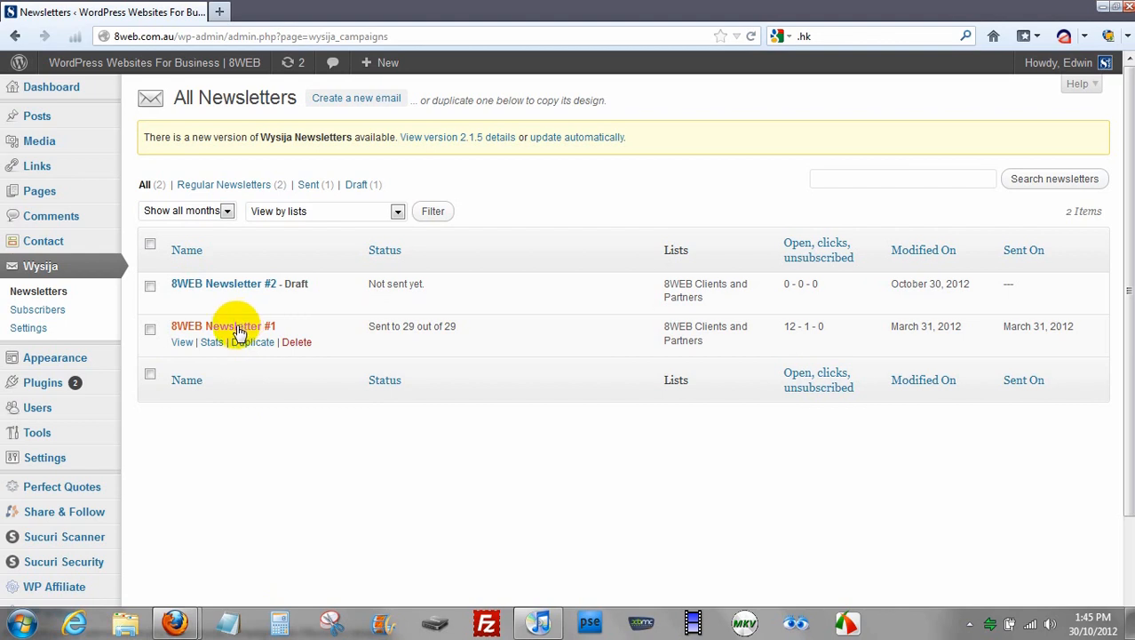
pyautogui.moveTo(251, 346)
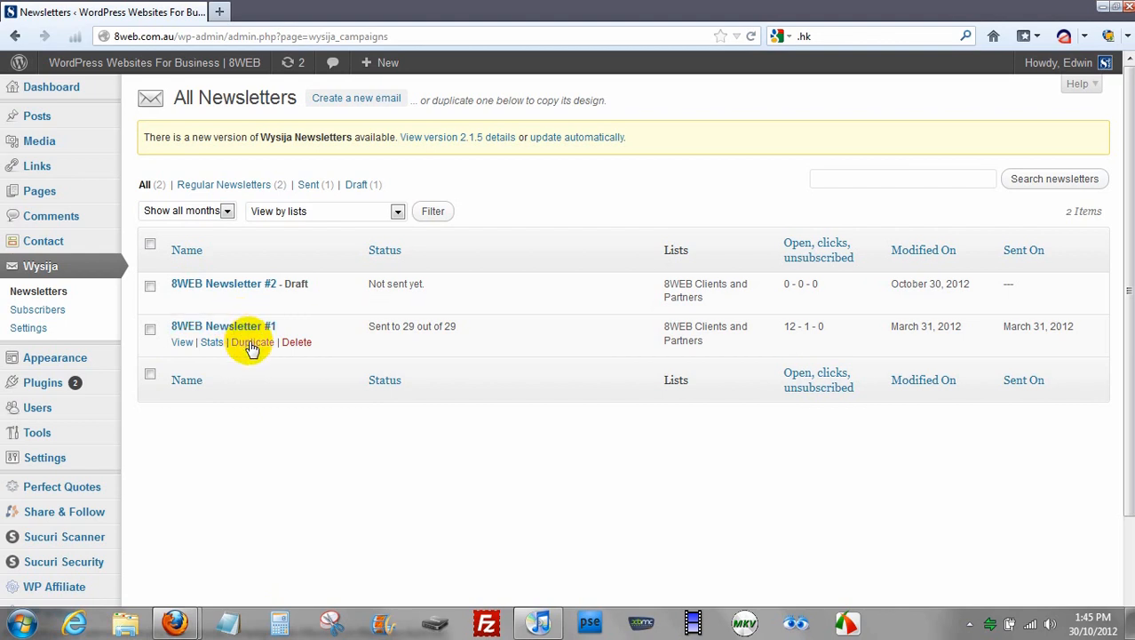
pyautogui.moveTo(253, 326)
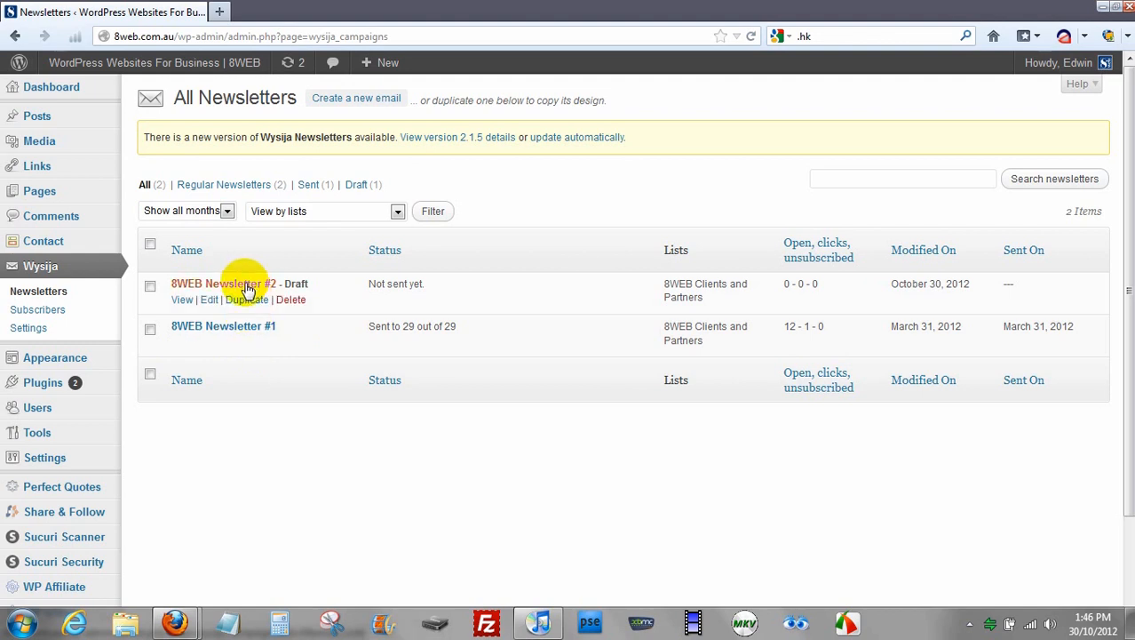
# - Open the 8WEB Newsletter #2 draft for 8WEB Clients and Partners (29) and continue to design
pyautogui.click(223, 284)
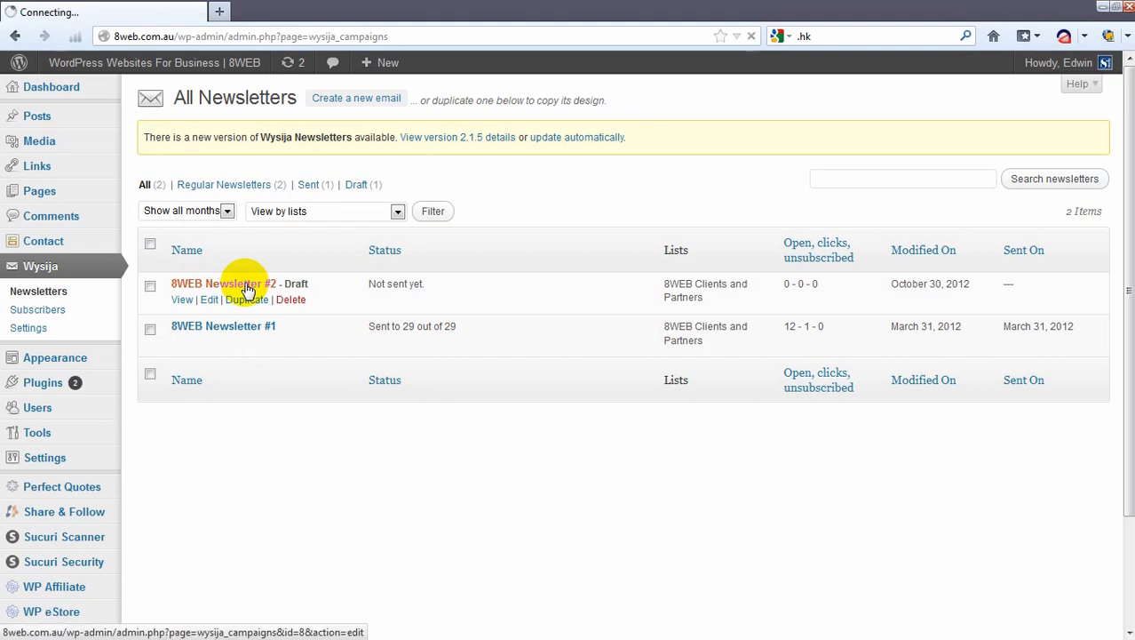
pyautogui.click(217, 284)
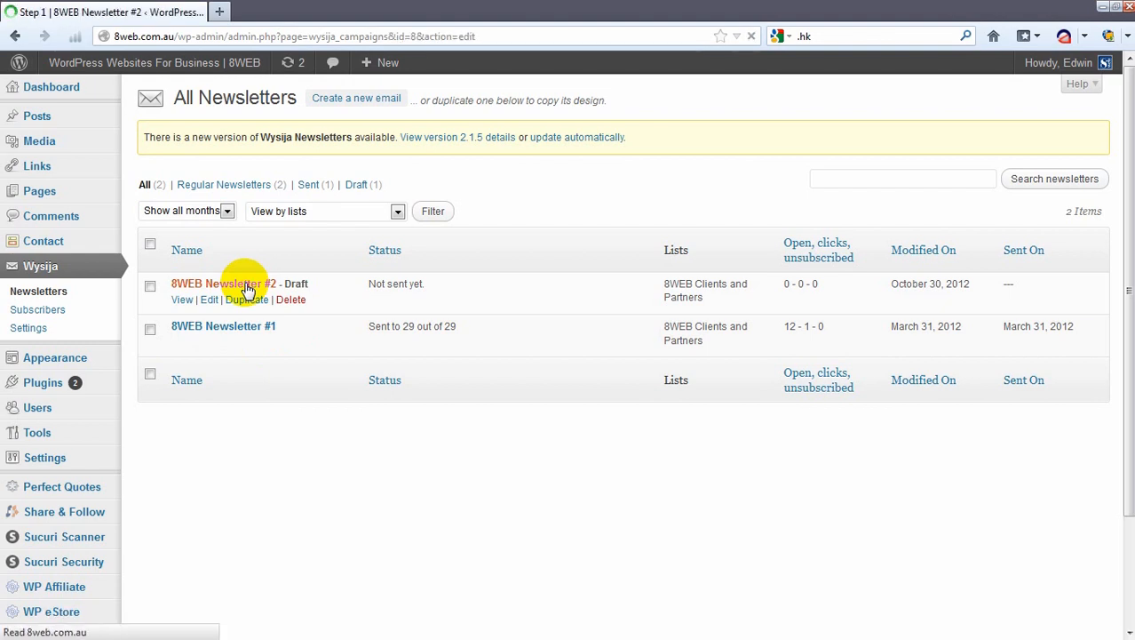
pyautogui.click(216, 283)
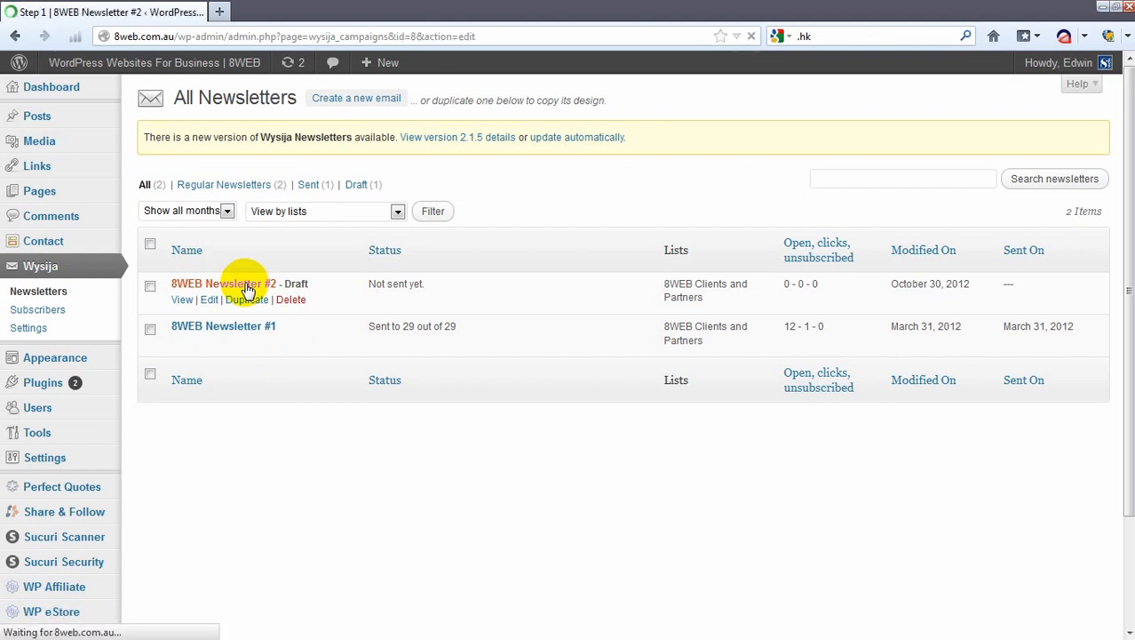
pyautogui.click(209, 300)
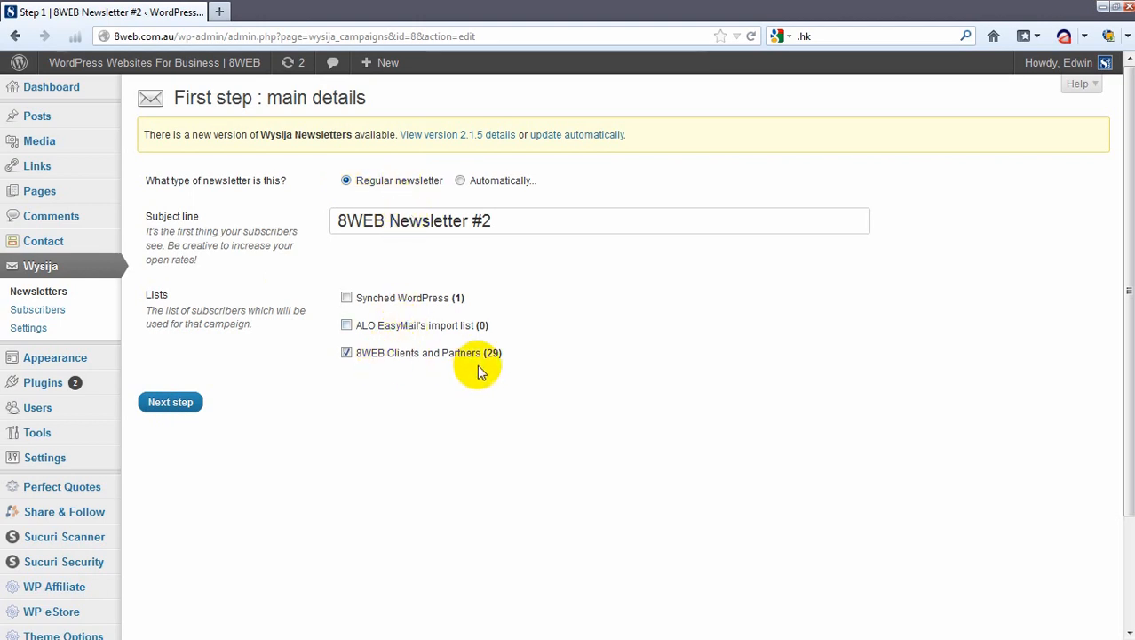
pyautogui.click(170, 401)
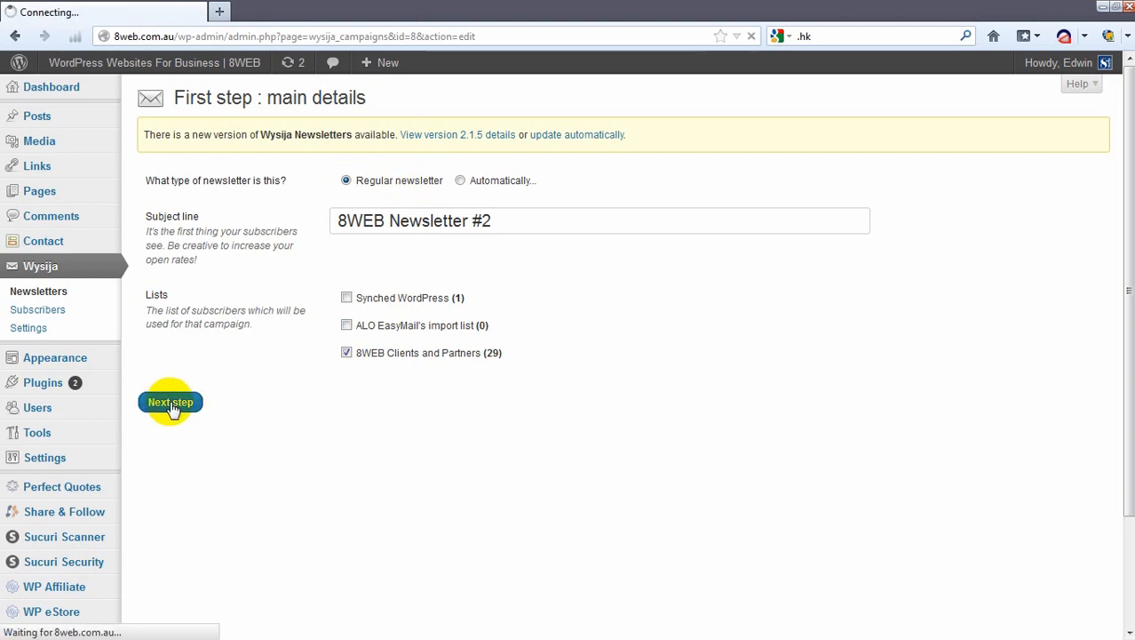
pyautogui.click(170, 402)
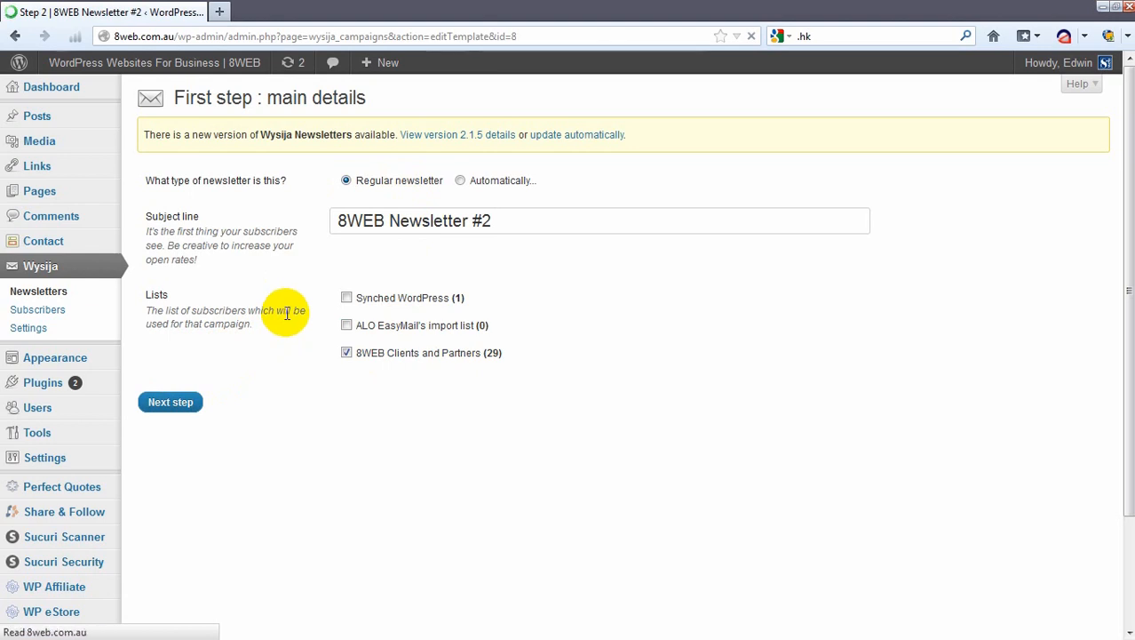
# - Scroll the newsletter layout down to 8WEB Recommends and open the Yoga Hut text block
pyautogui.click(170, 401)
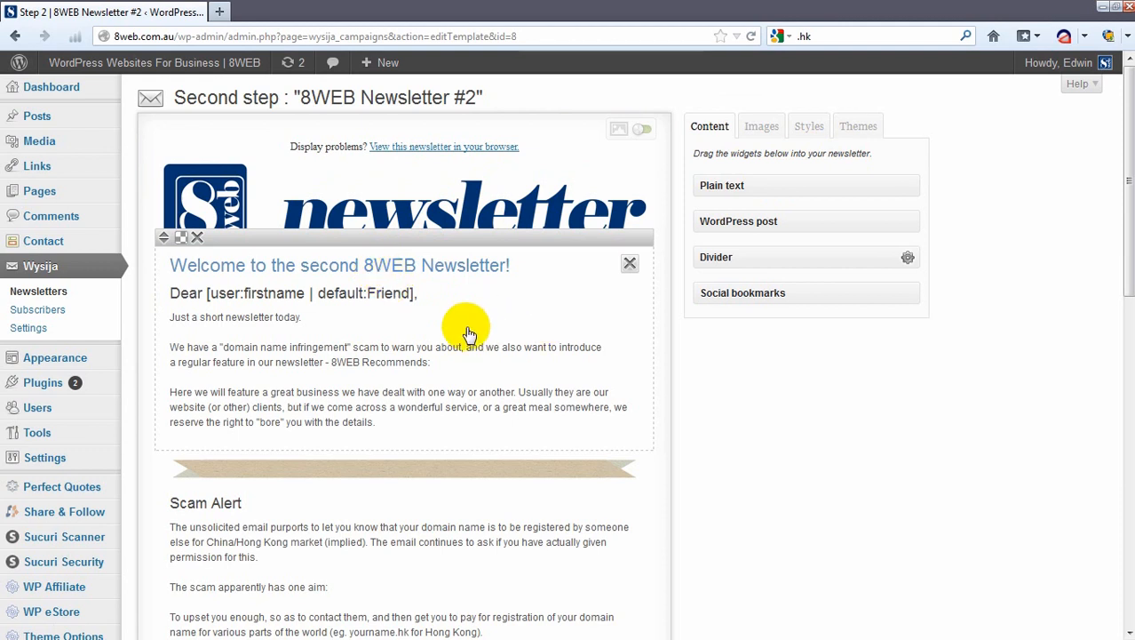
pyautogui.moveTo(451, 329)
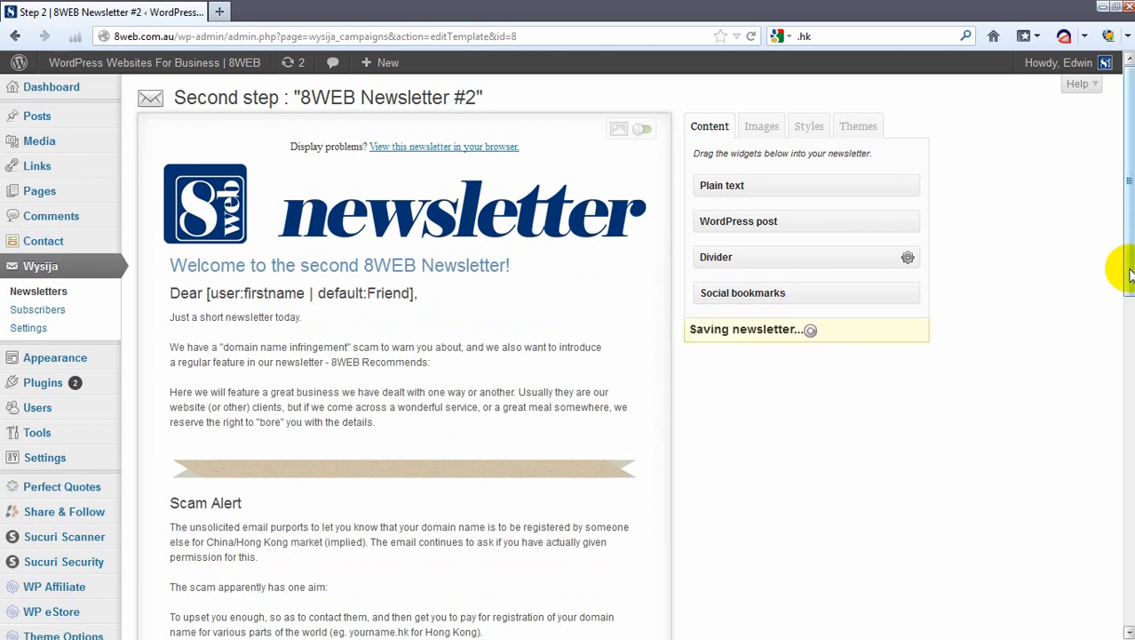
pyautogui.scroll(-3)
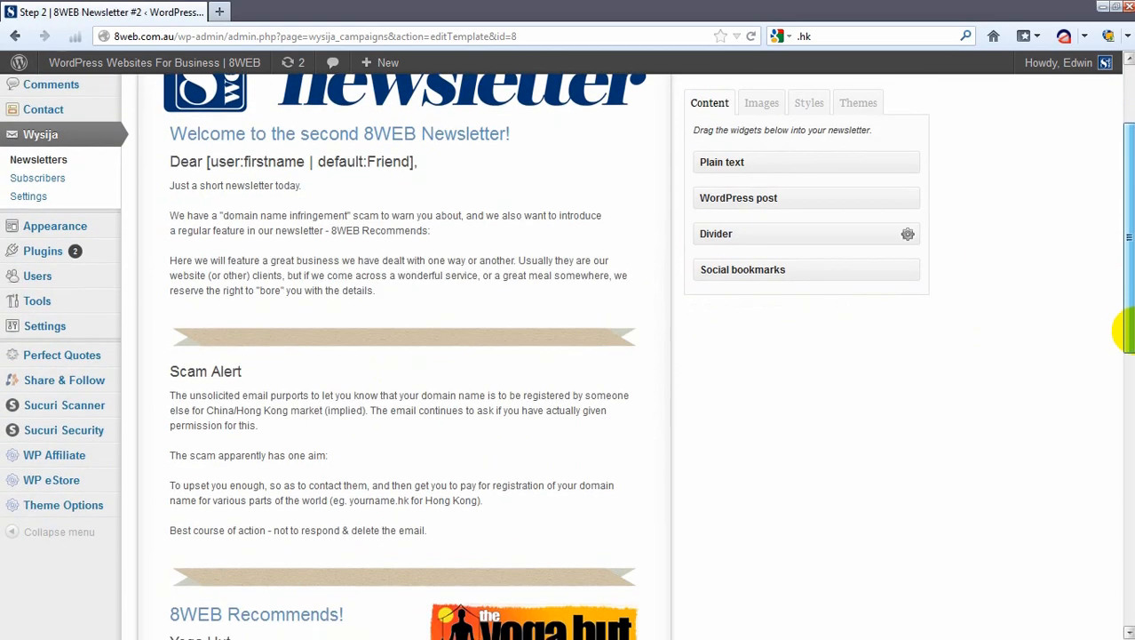
pyautogui.scroll(-3)
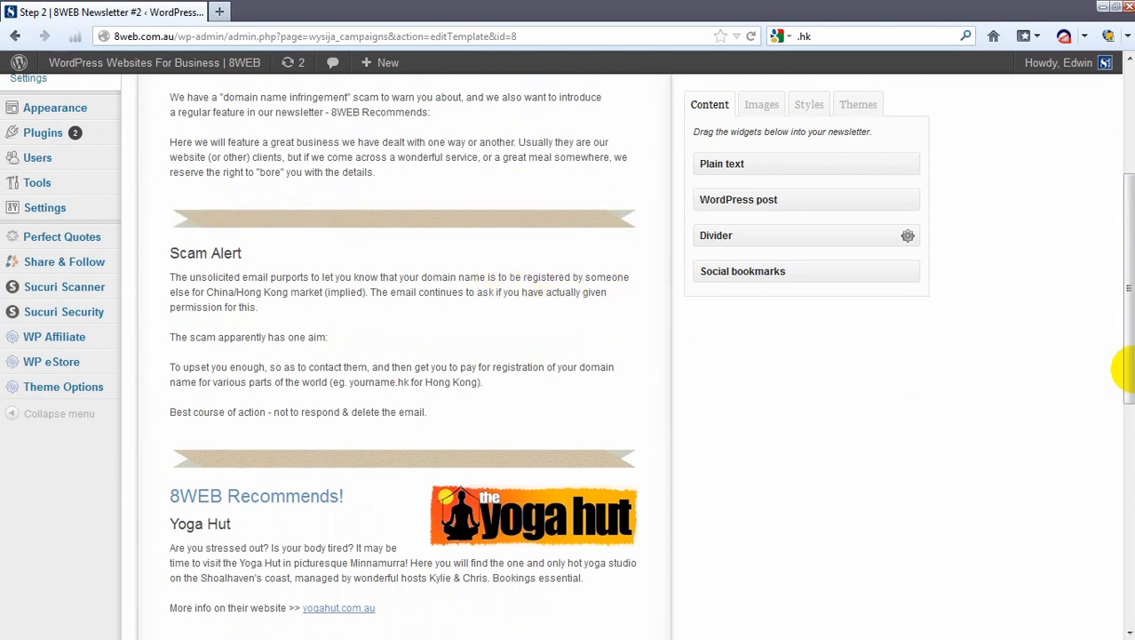
pyautogui.scroll(-3)
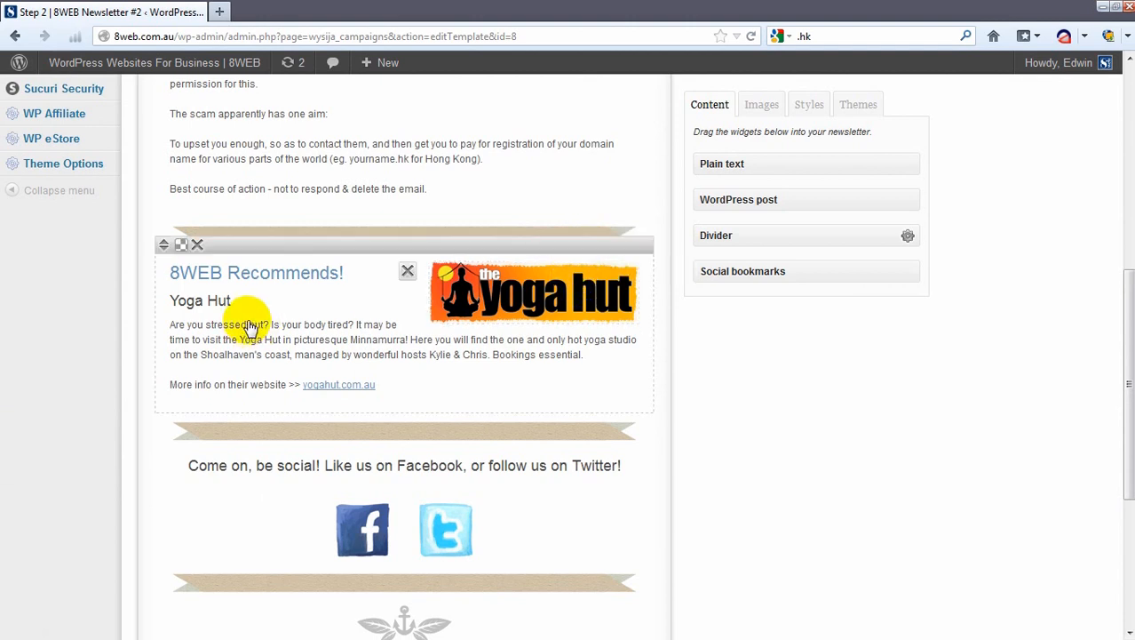
pyautogui.moveTo(325, 319)
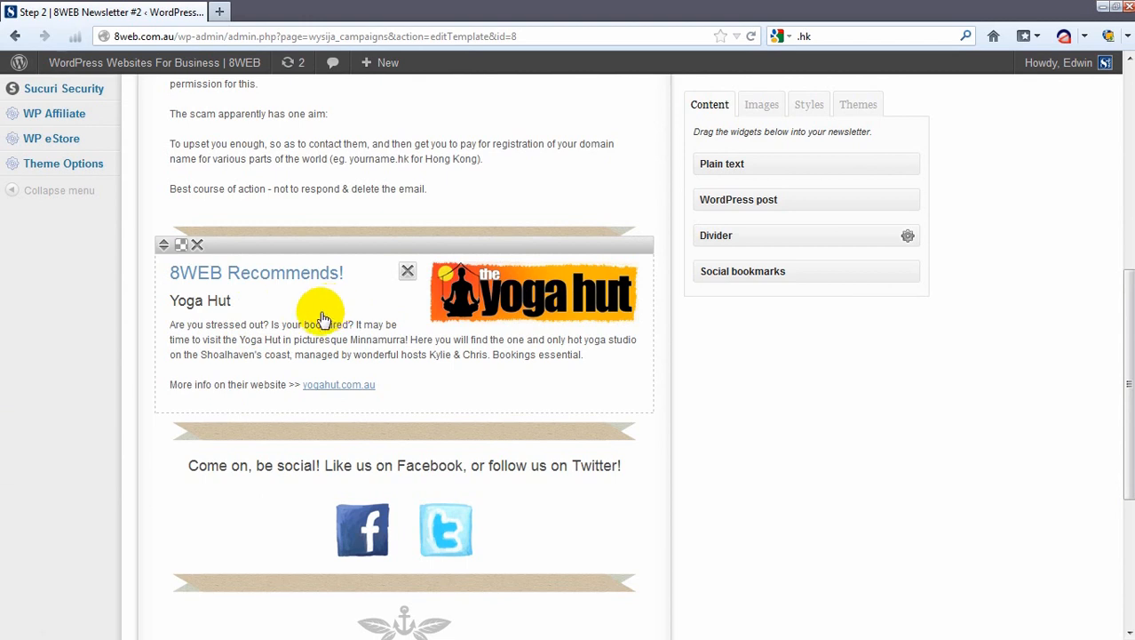
pyautogui.moveTo(298, 343)
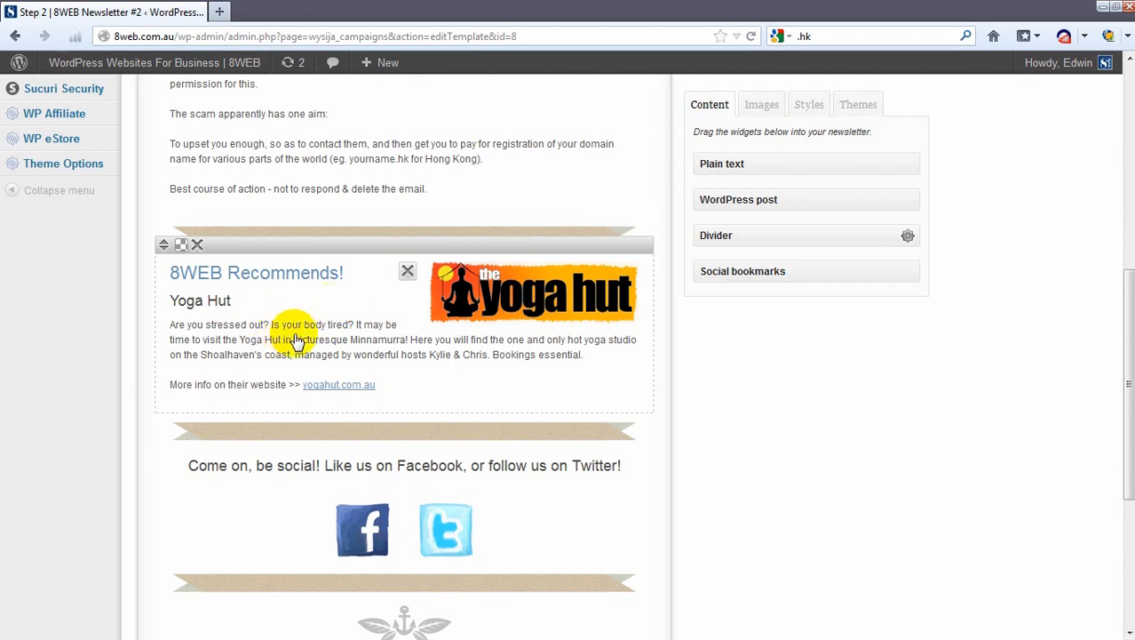
pyautogui.click(298, 340)
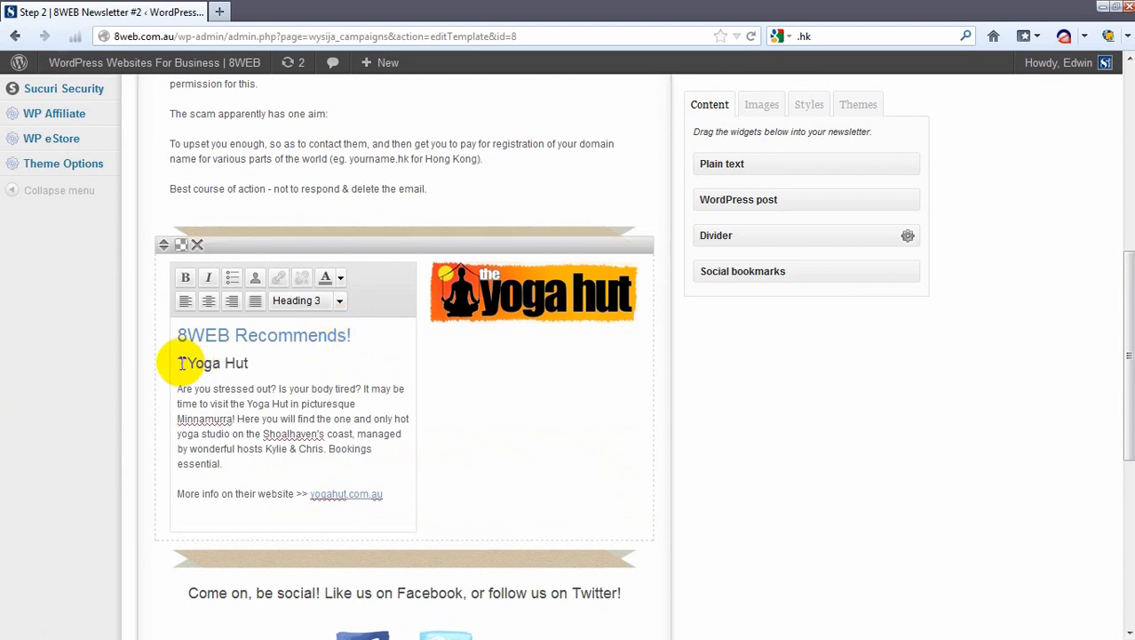
# - Add 'The' before the Yoga Hut subheading so it reads 'The Yoga Hut'
pyautogui.write('he')
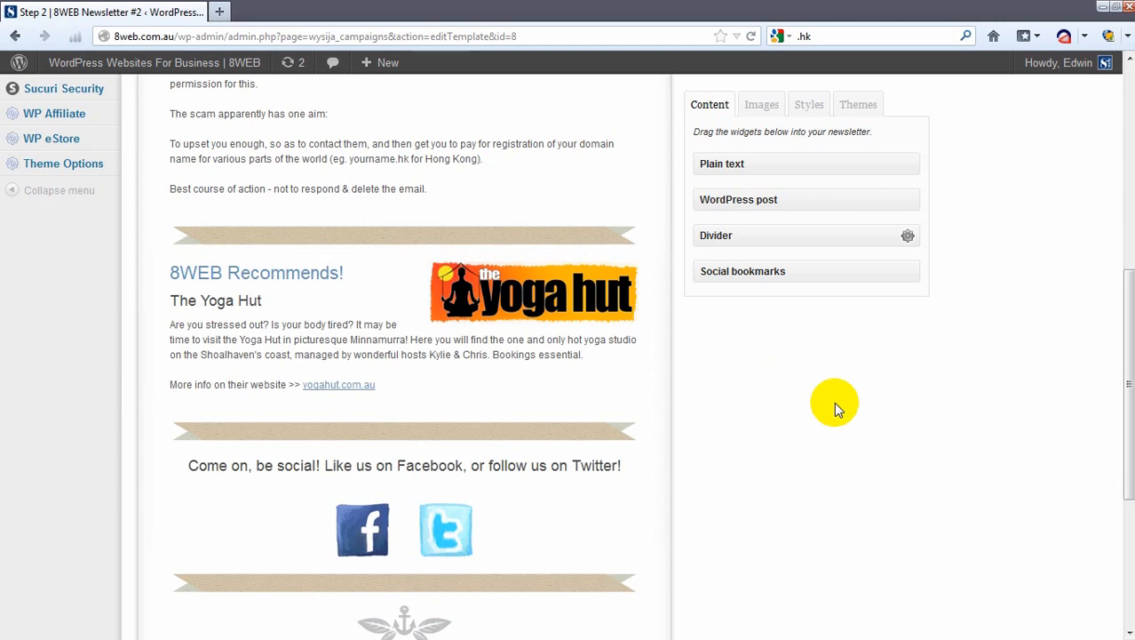
pyautogui.scroll(-3)
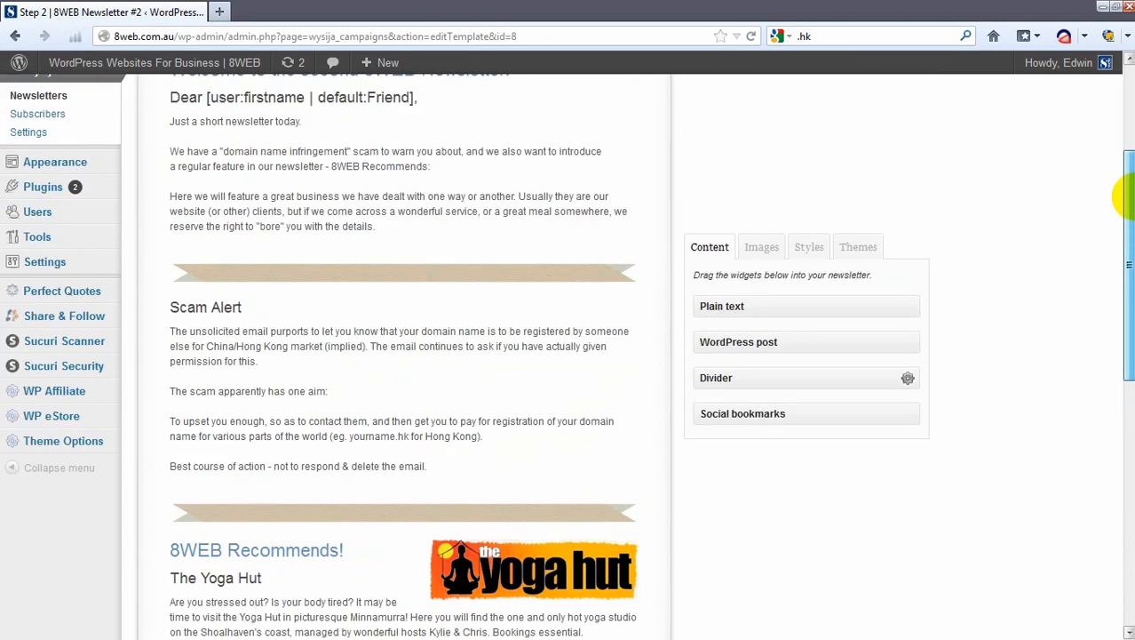
pyautogui.scroll(3)
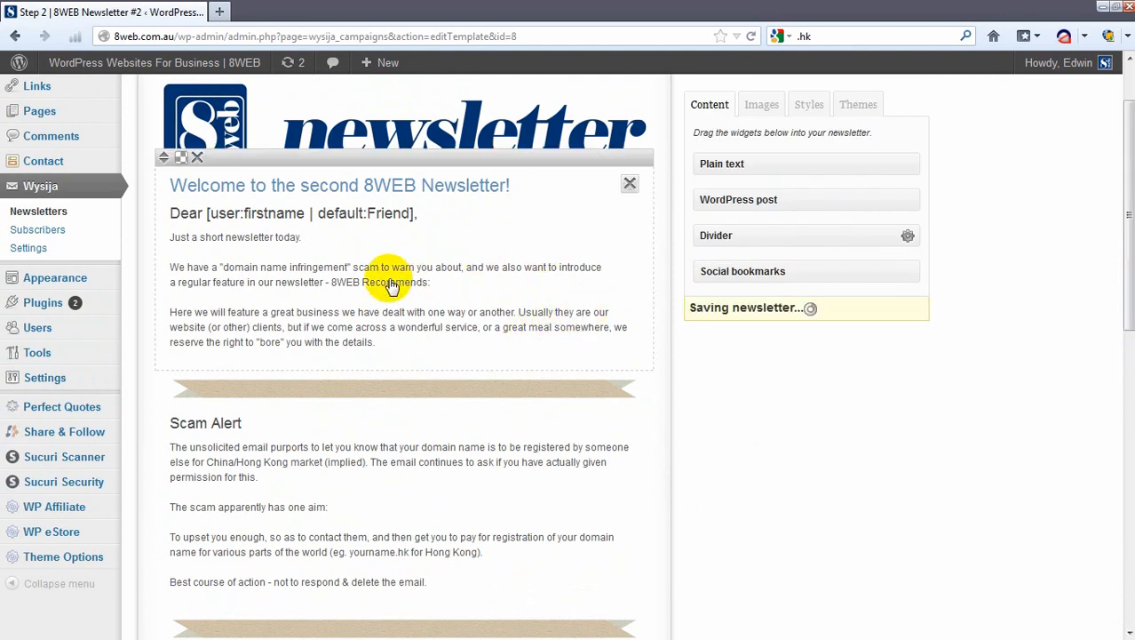
# - Select the welcome text block, then show the Styles panel's fonts, sizes and colours
pyautogui.click(386, 275)
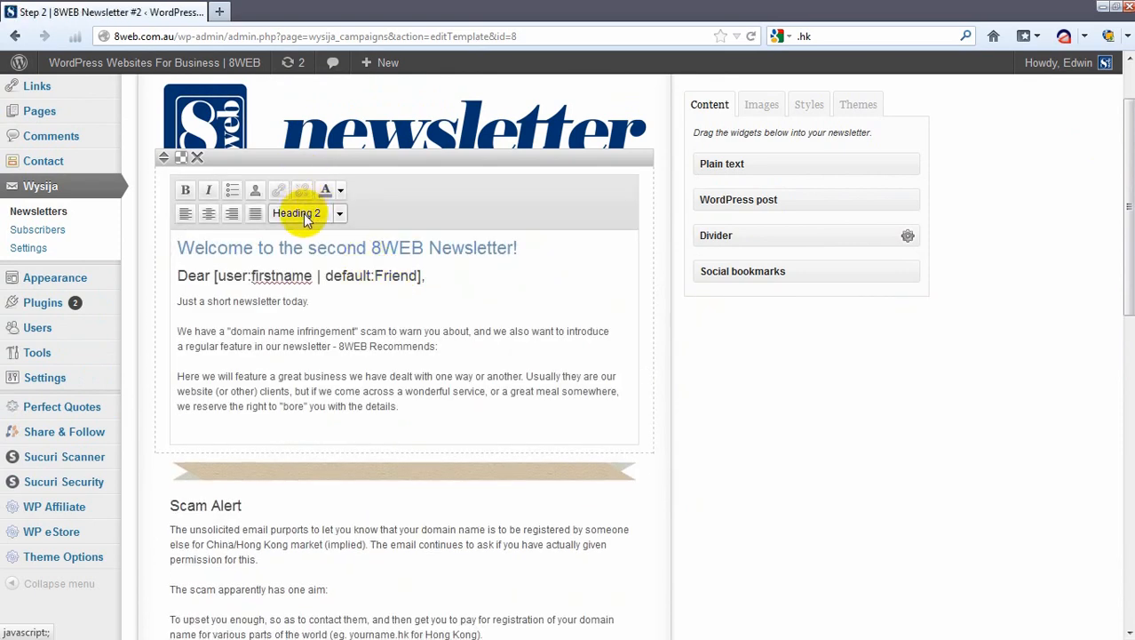
pyautogui.click(339, 213)
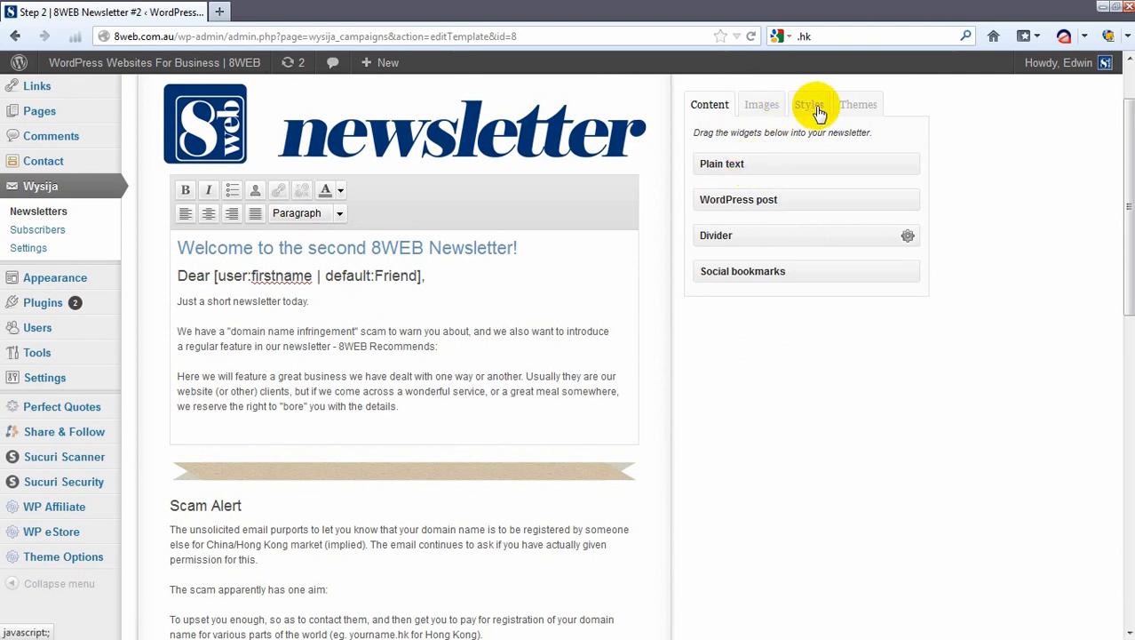
pyautogui.click(808, 104)
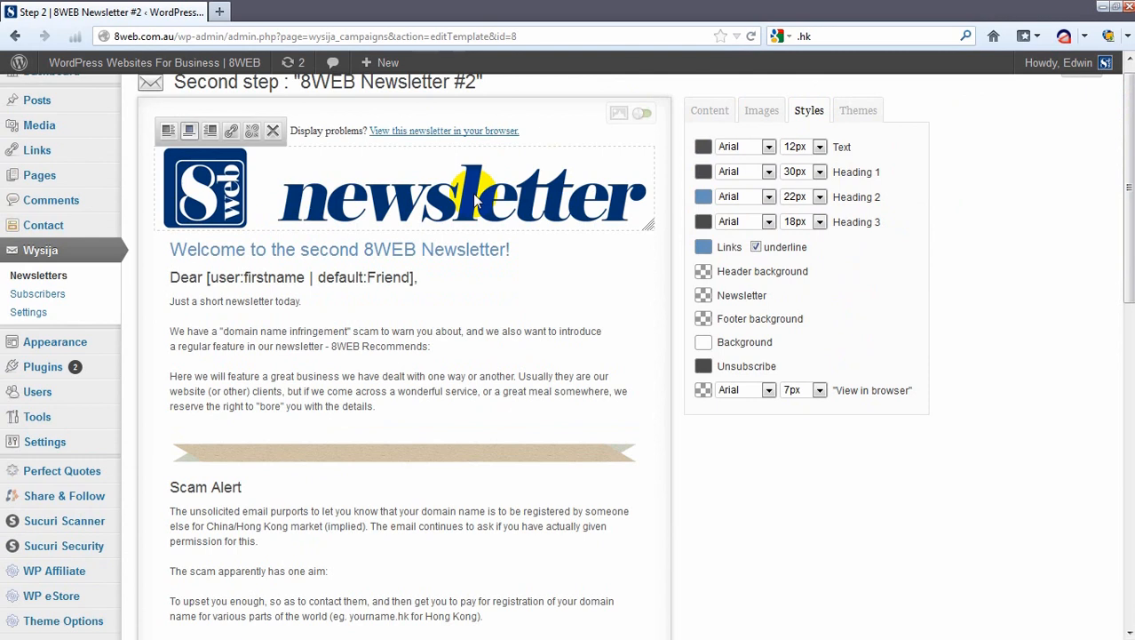
pyautogui.moveTo(403, 114)
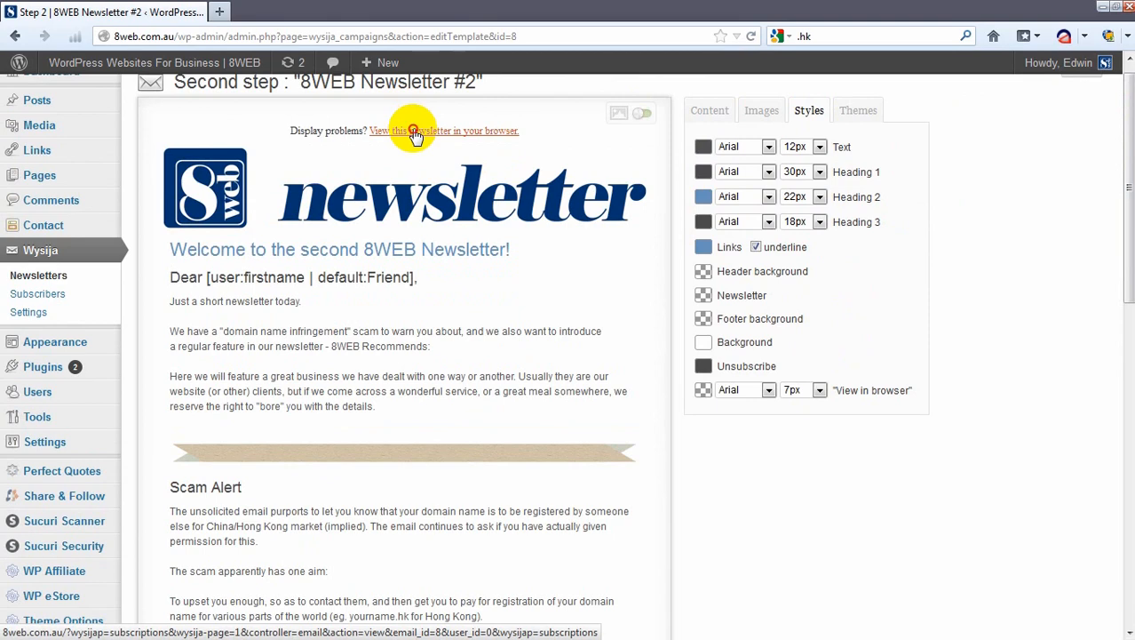
# - Preview the newsletter as a web page in a separate tab, then return to the Step 2 editor
pyautogui.click(414, 130)
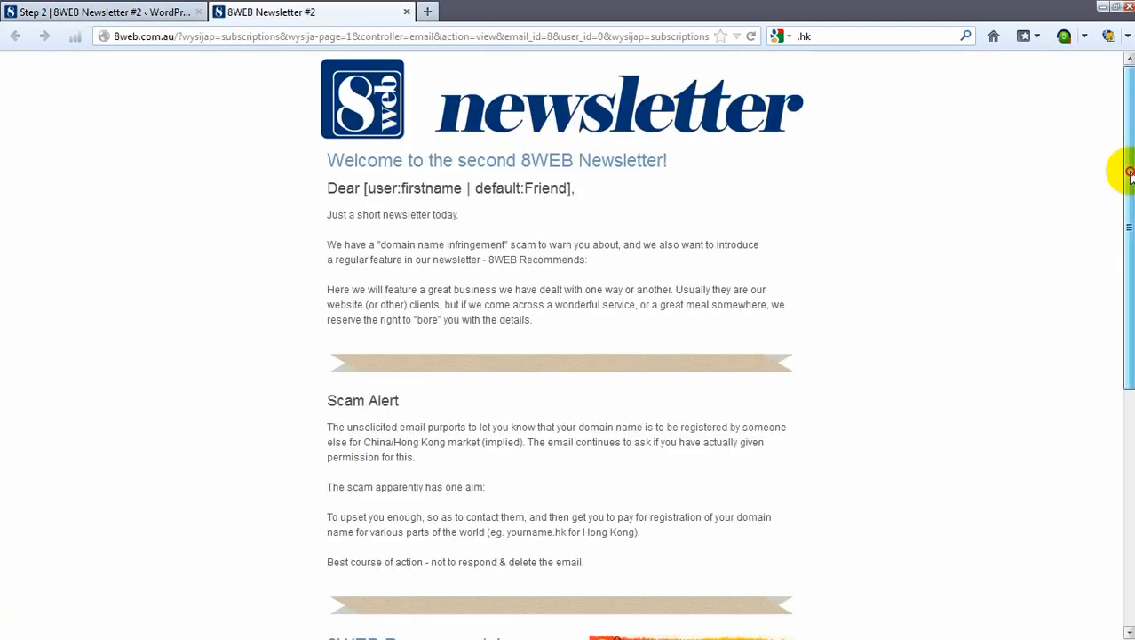
pyautogui.scroll(-3)
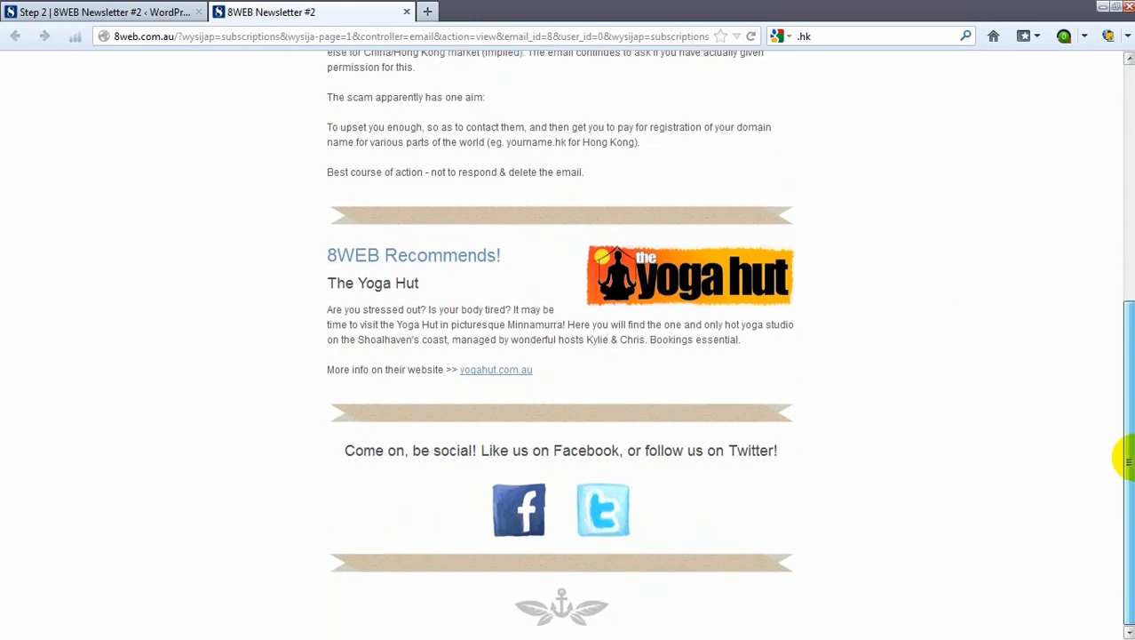
pyautogui.scroll(3)
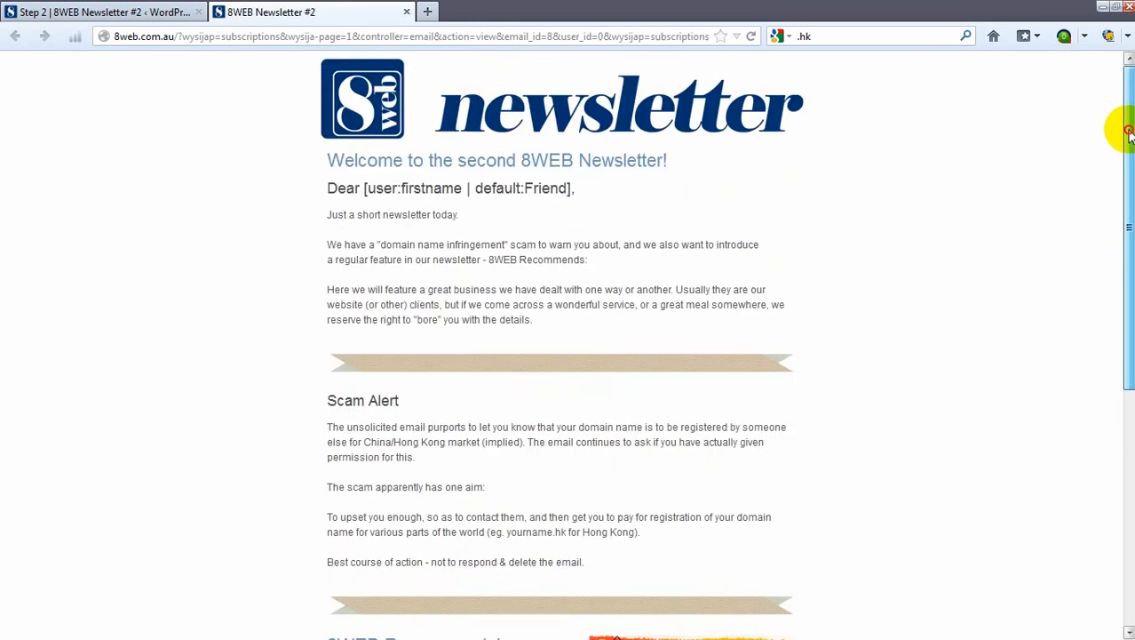
pyautogui.click(102, 11)
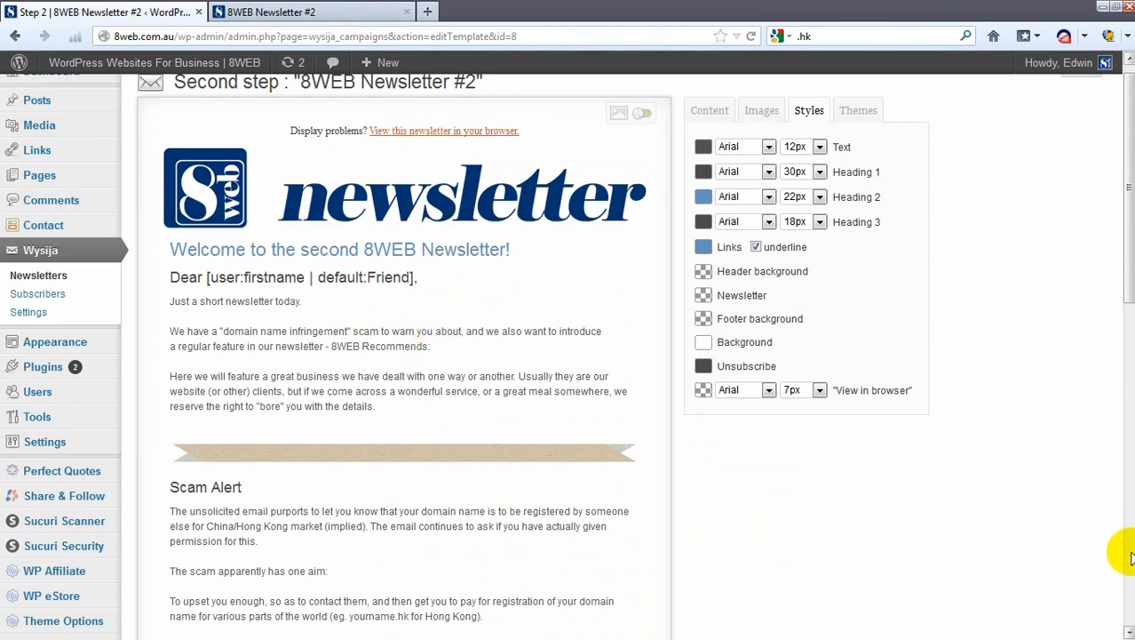
# - Save the newsletter design and advance to Step 3
pyautogui.scroll(-3)
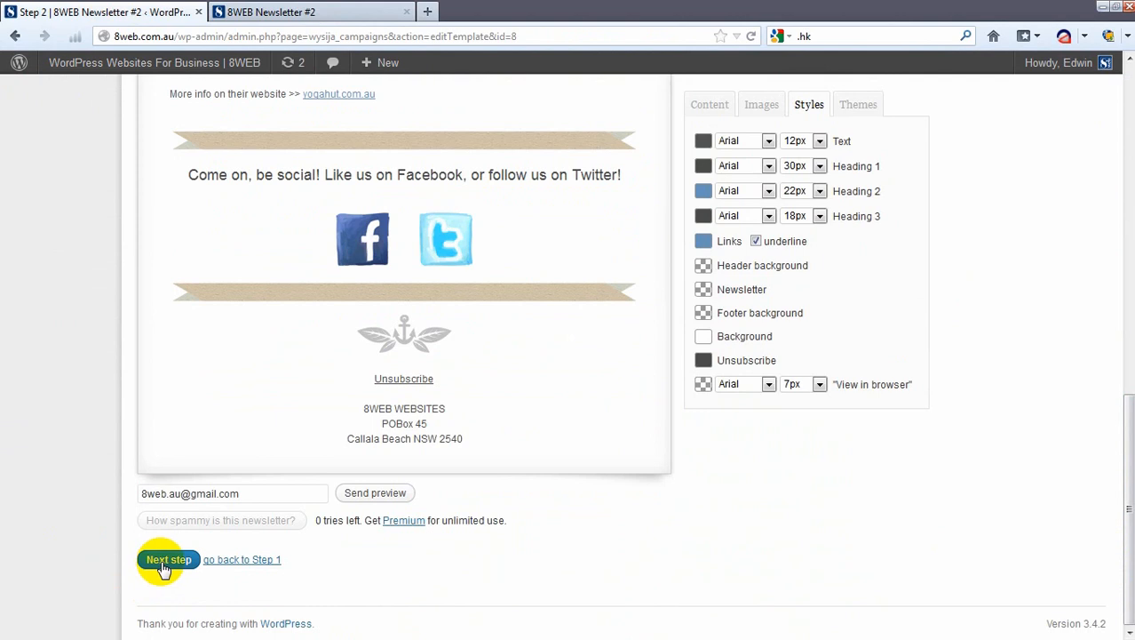
pyautogui.click(168, 558)
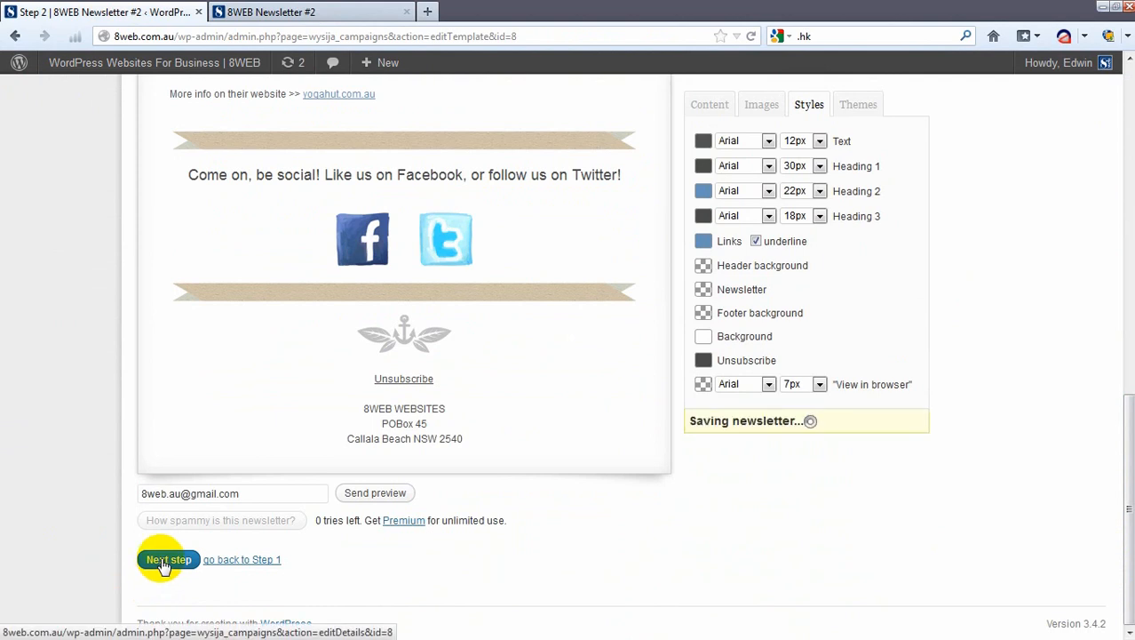
pyautogui.click(168, 559)
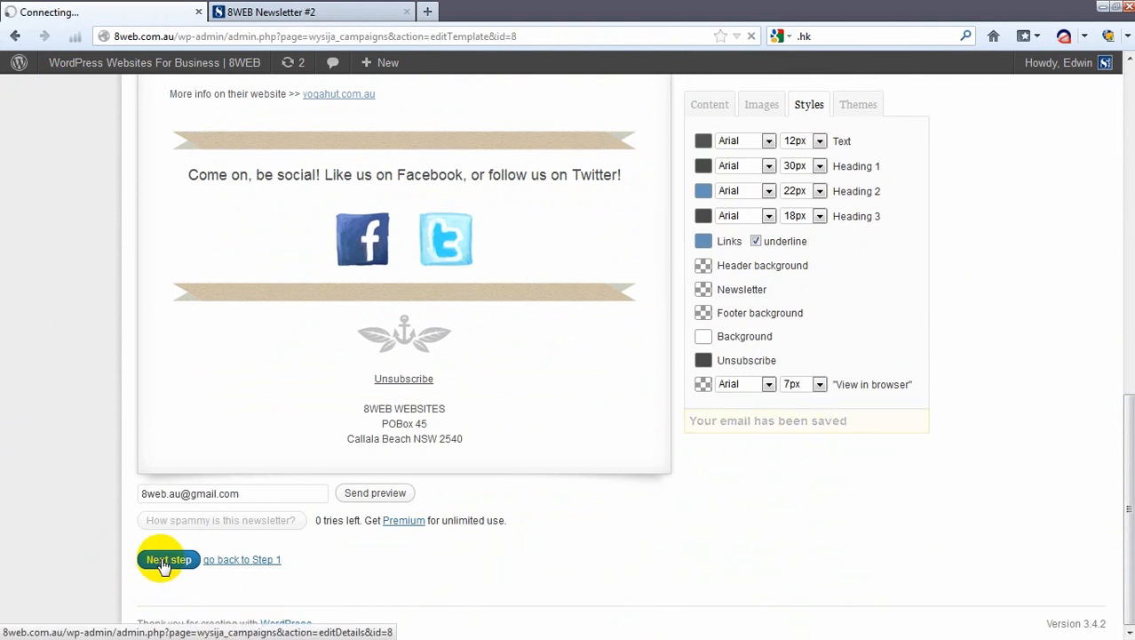
pyautogui.click(168, 559)
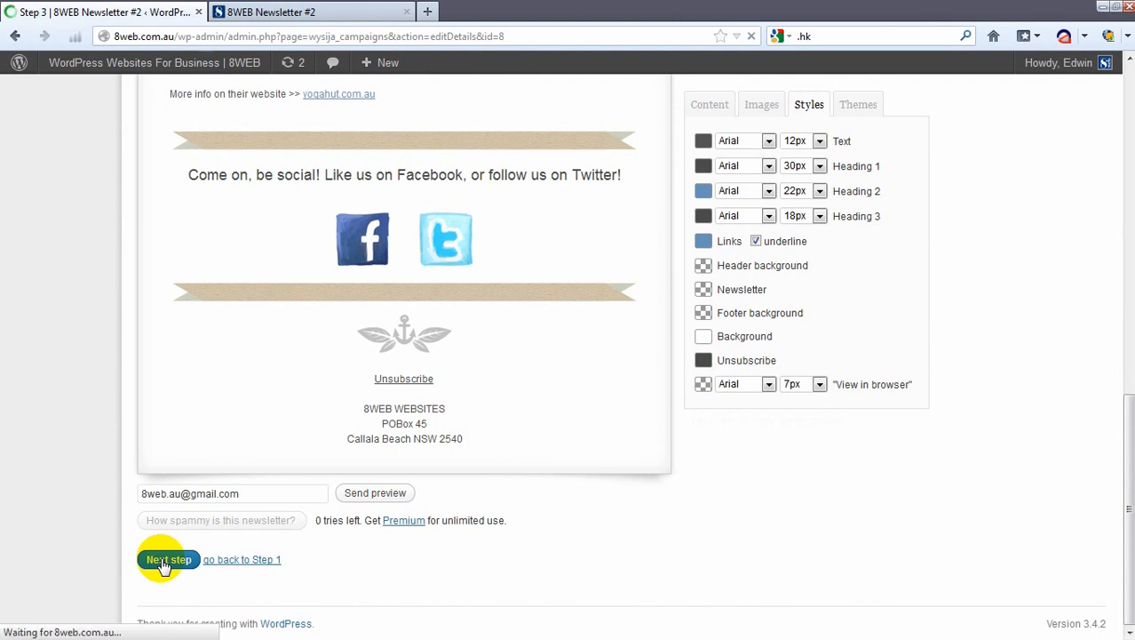
# - Review subject, list and sender settings on the final step, then send to the 29 subscribers
pyautogui.click(168, 559)
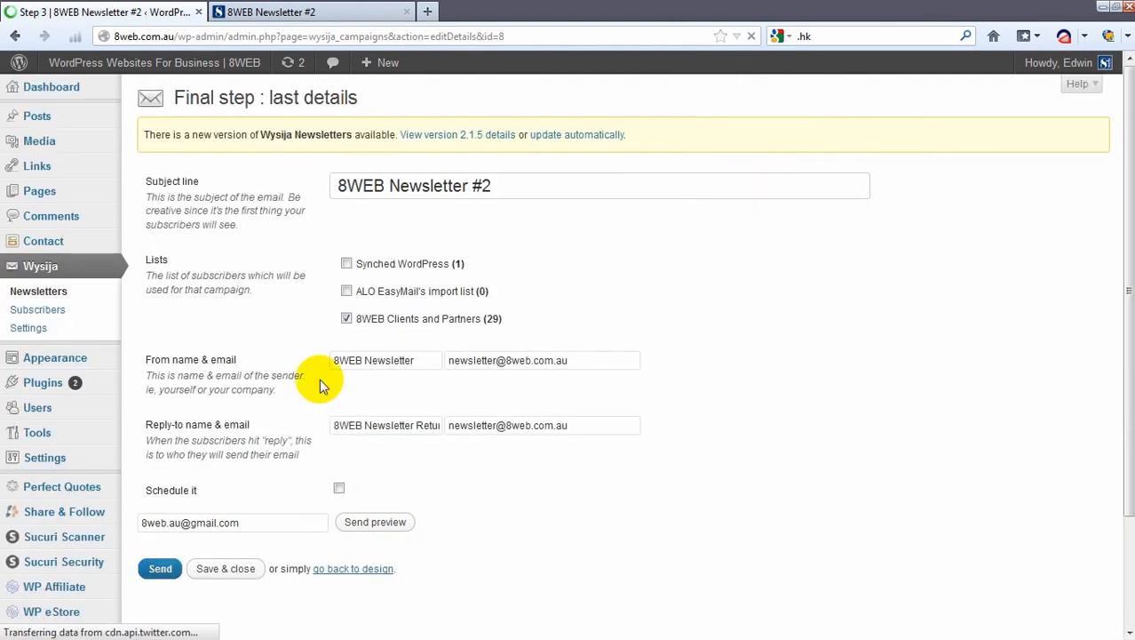
pyautogui.moveTo(708, 363)
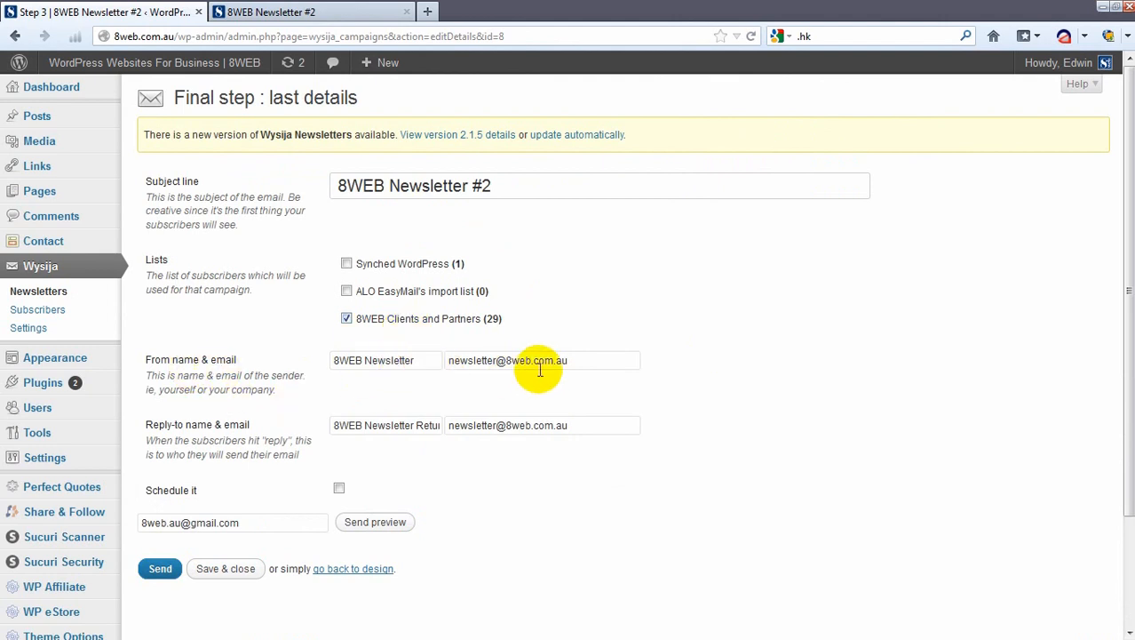
pyautogui.moveTo(411, 384)
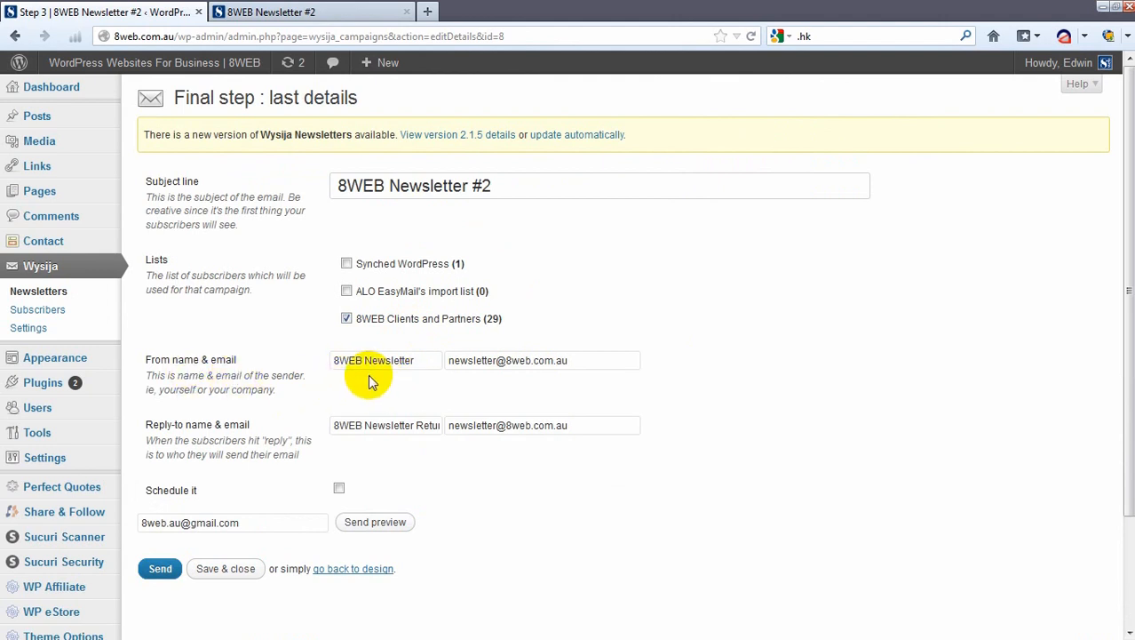
pyautogui.moveTo(518, 447)
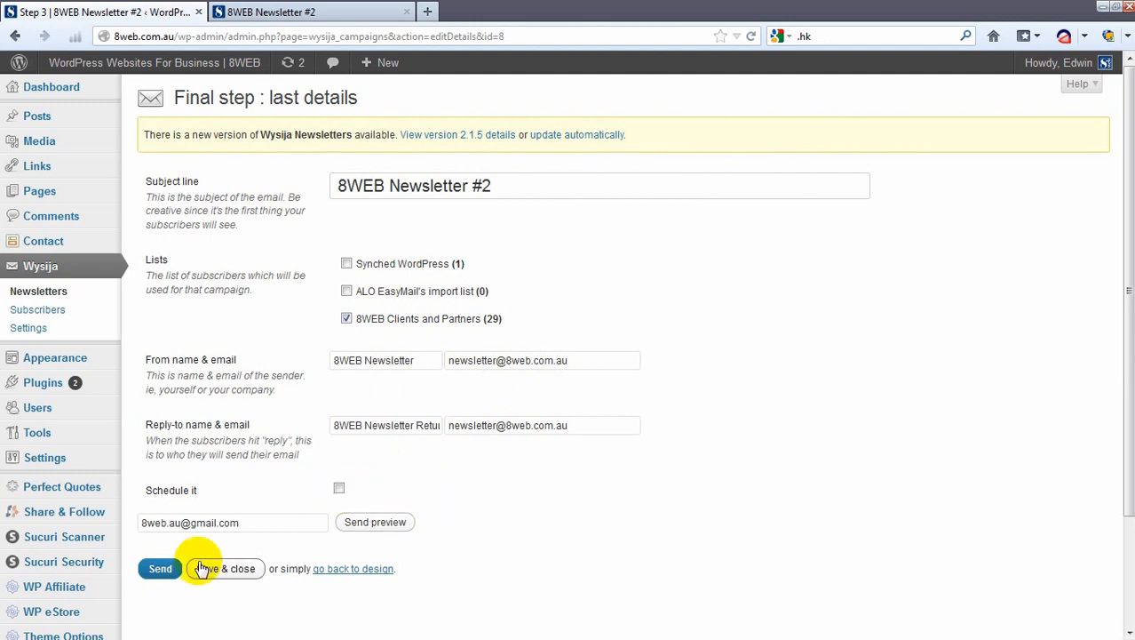
pyautogui.moveTo(160, 568)
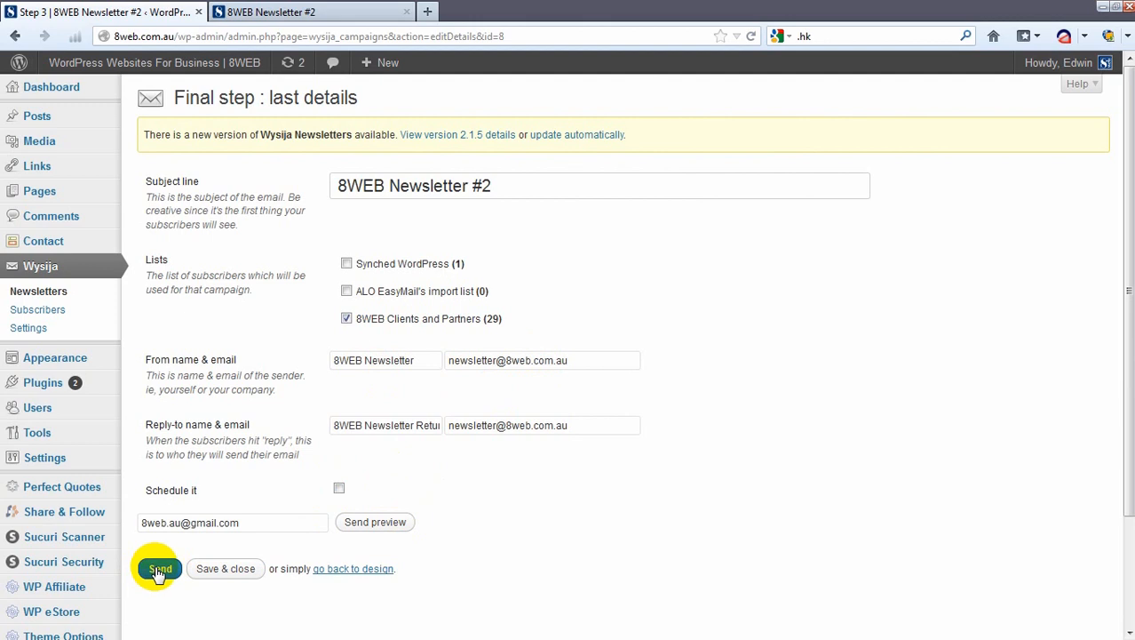
pyautogui.click(159, 569)
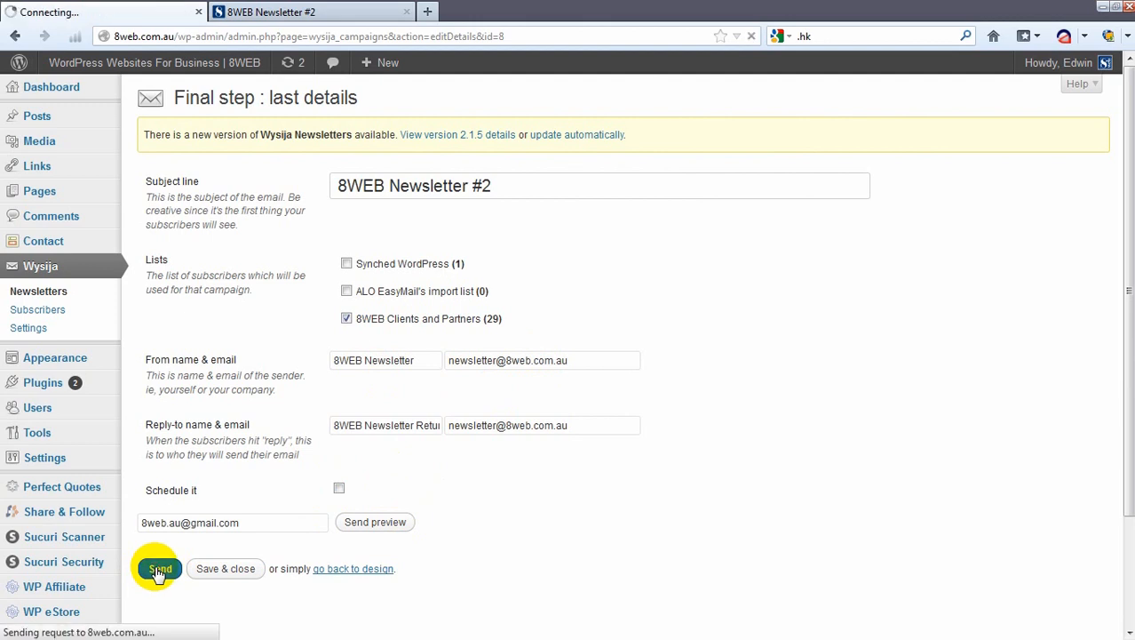
pyautogui.click(160, 569)
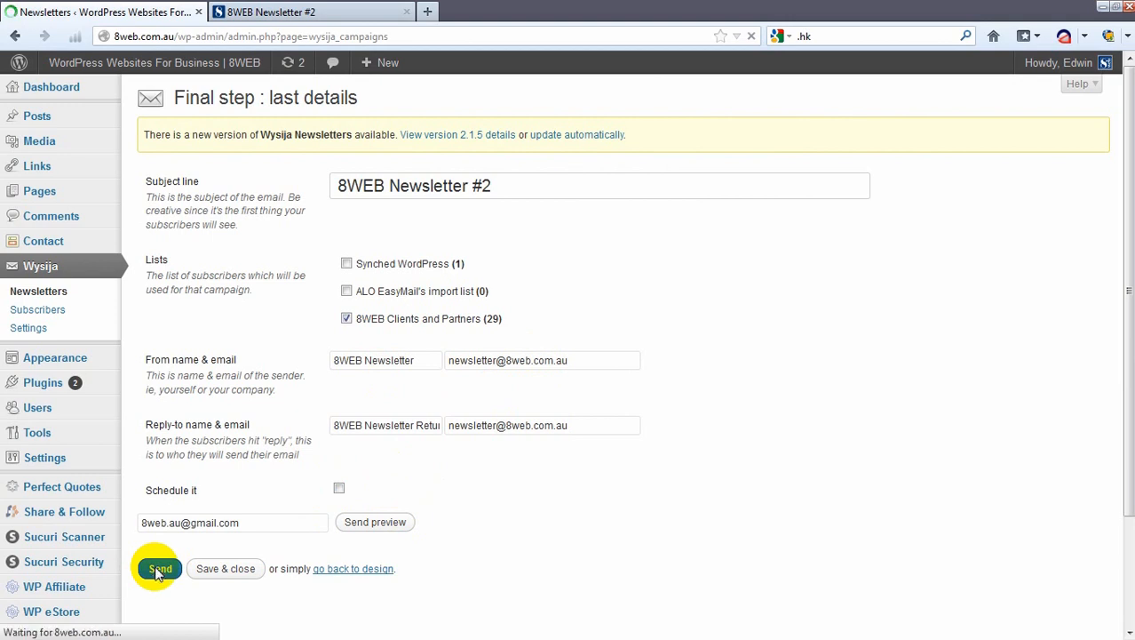
# - Confirm 8WEB Newsletter #2 is sending with 0 of 29 sent and about ten minutes left
pyautogui.click(159, 568)
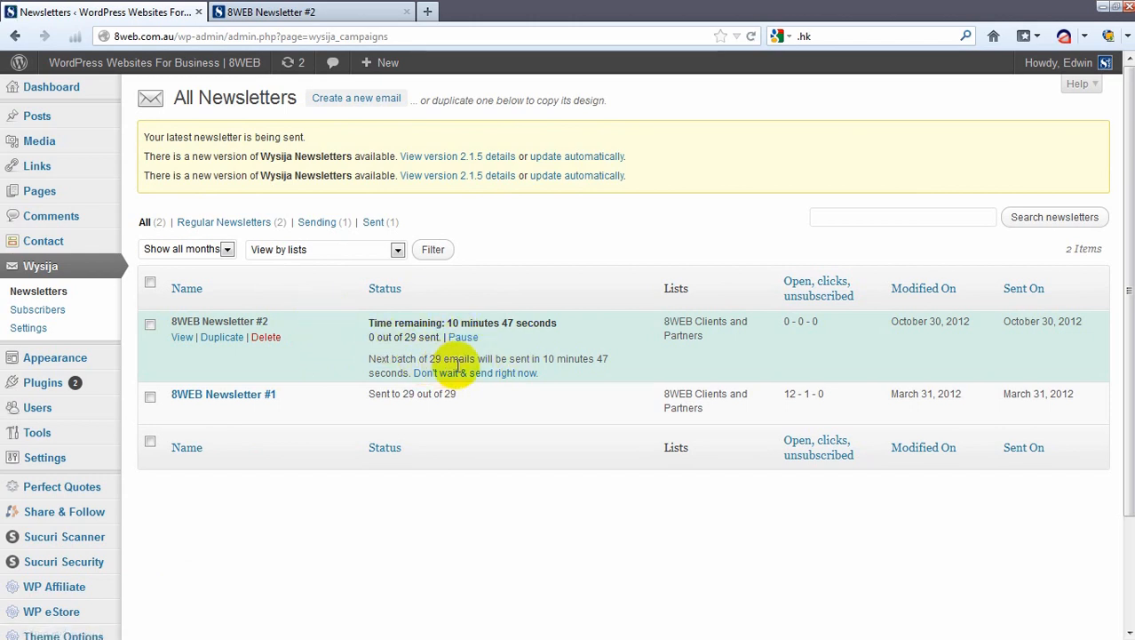
pyautogui.moveTo(595, 346)
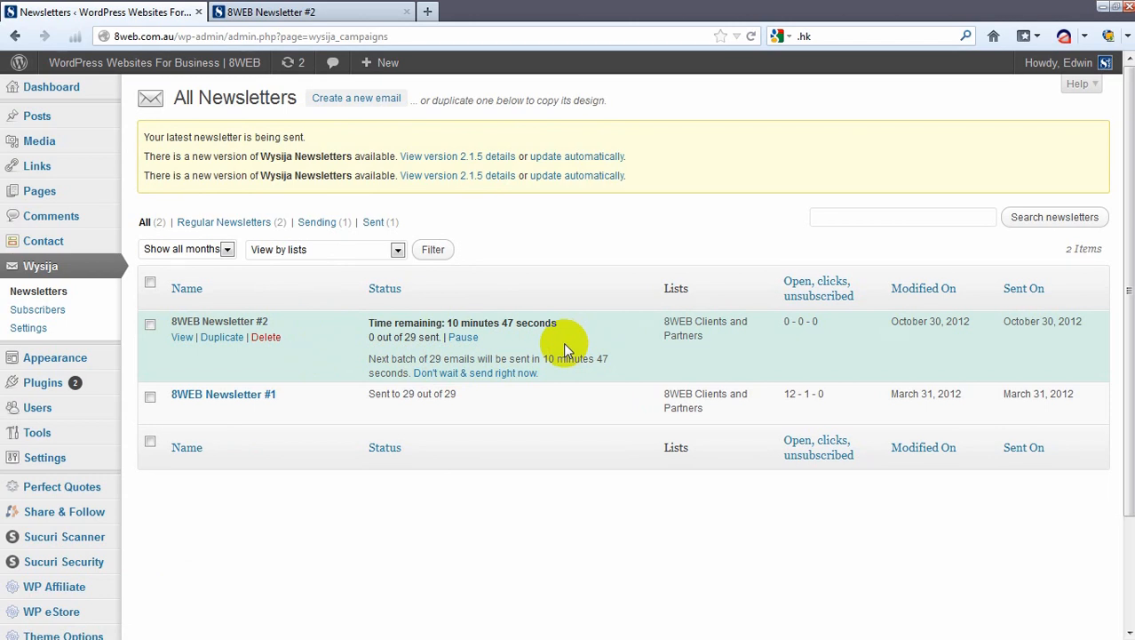
pyautogui.moveTo(489, 381)
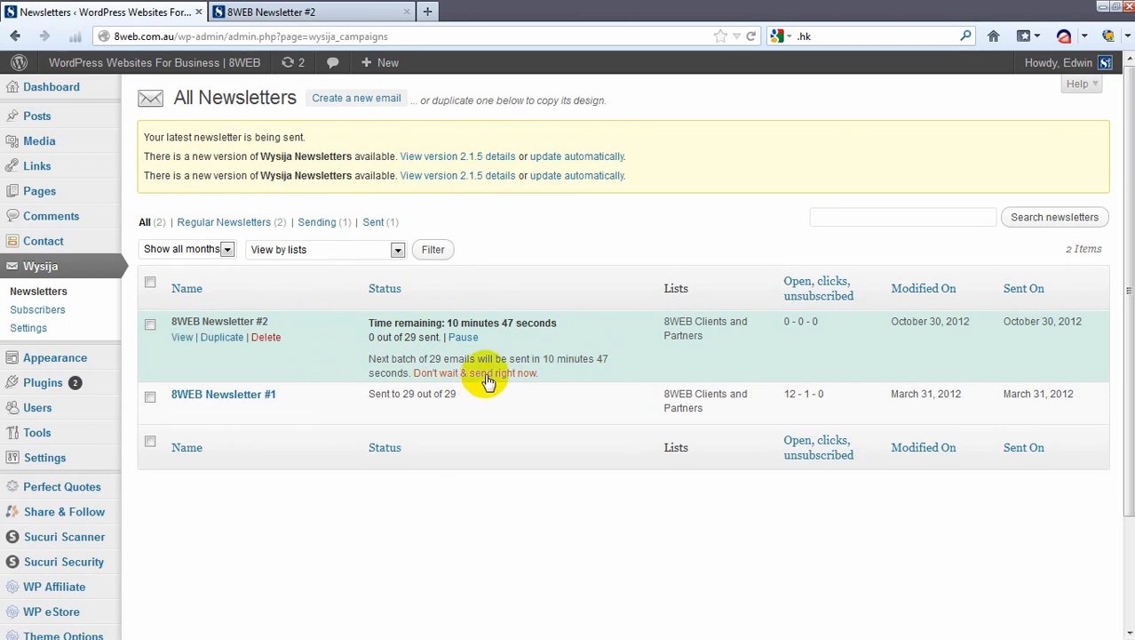
pyautogui.moveTo(489, 373)
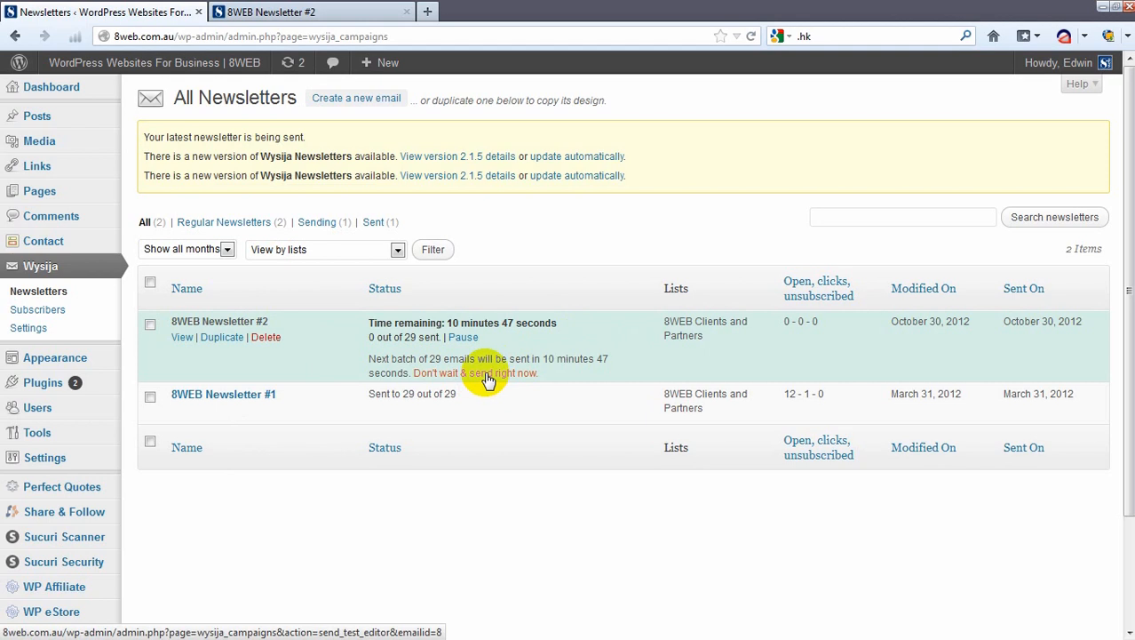
# - Send Newsletter #2's queued emails immediately so 29 of 29 are delivered
pyautogui.click(476, 372)
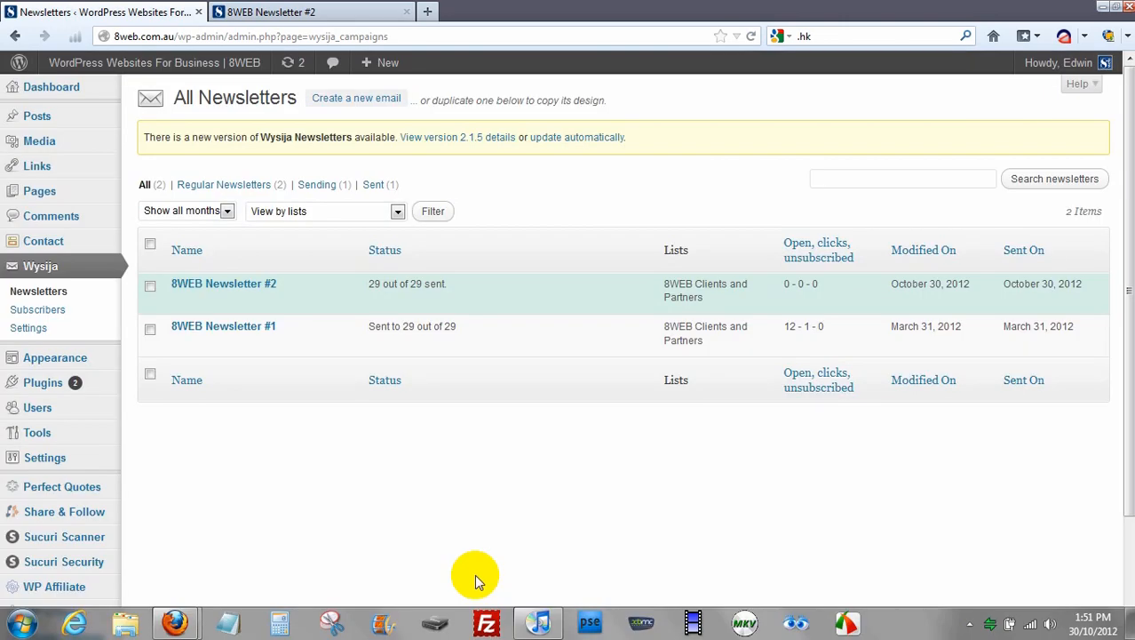
pyautogui.moveTo(334, 480)
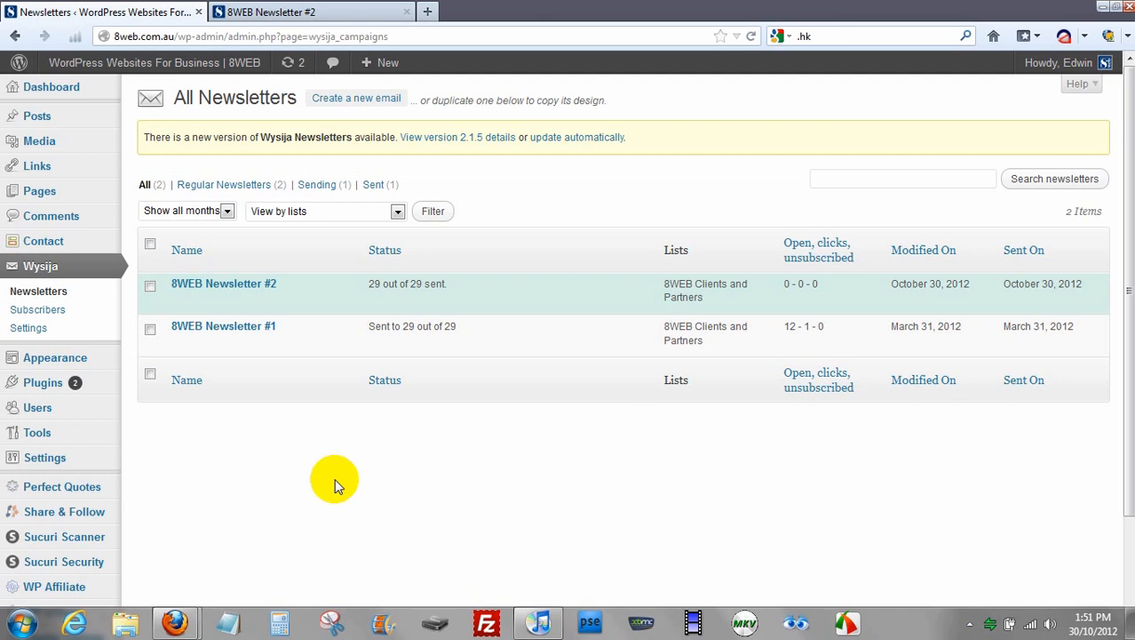
pyautogui.moveTo(390, 288)
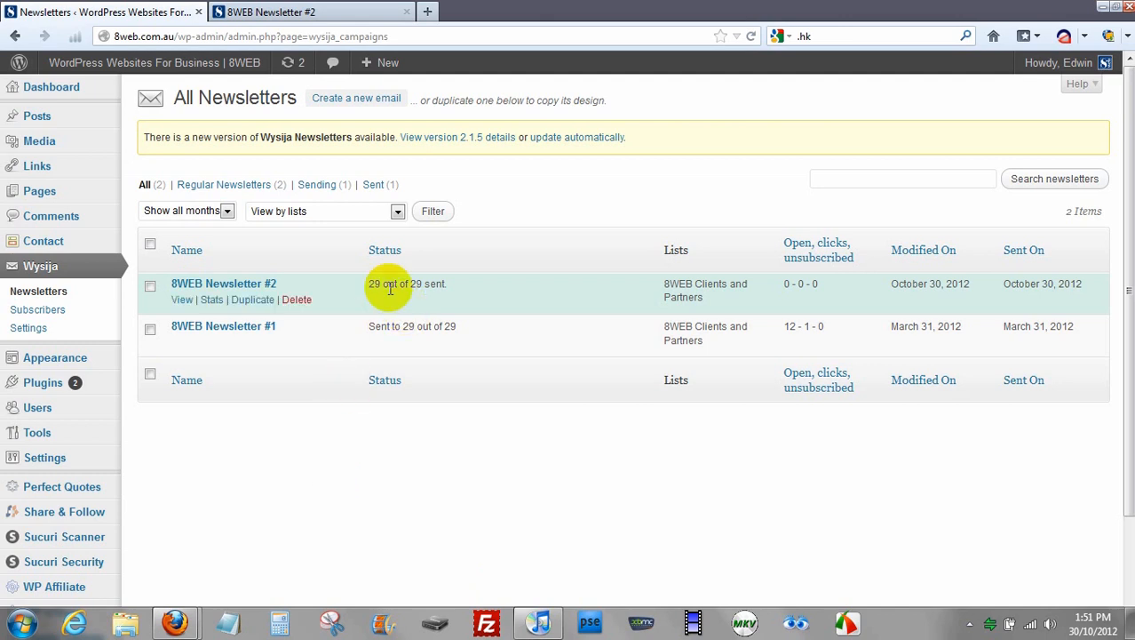
pyautogui.moveTo(431, 302)
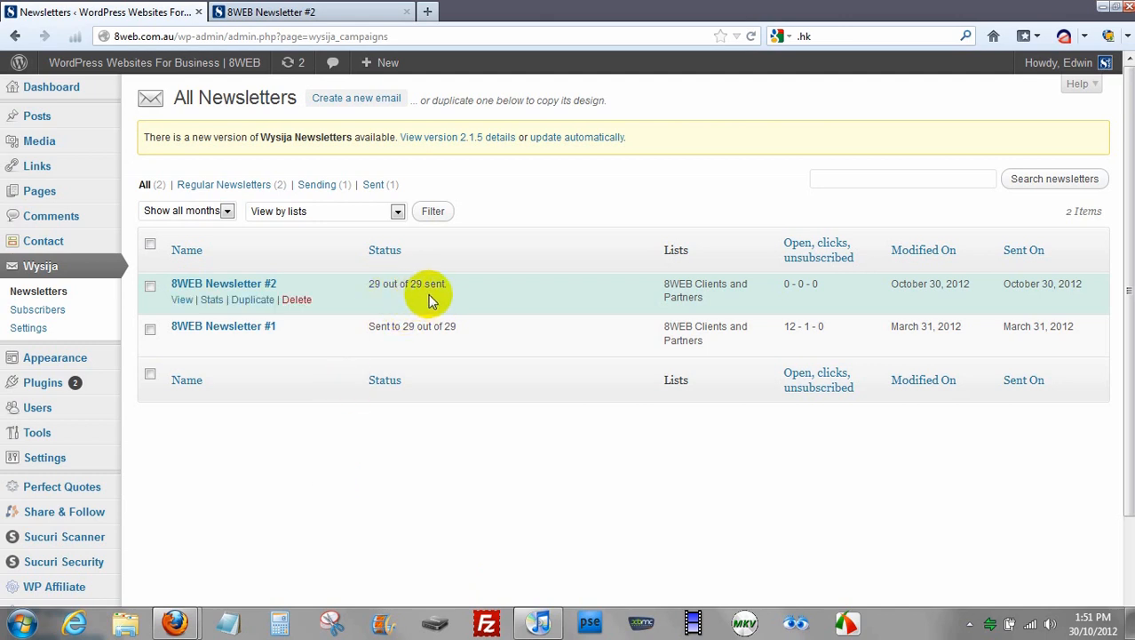
pyautogui.moveTo(293, 496)
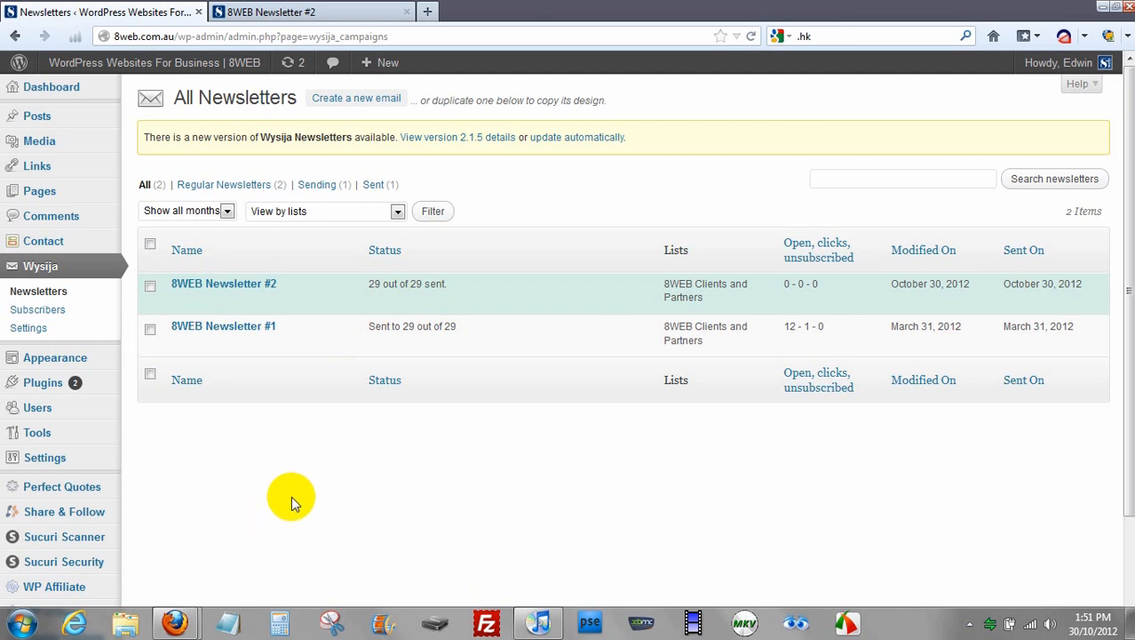